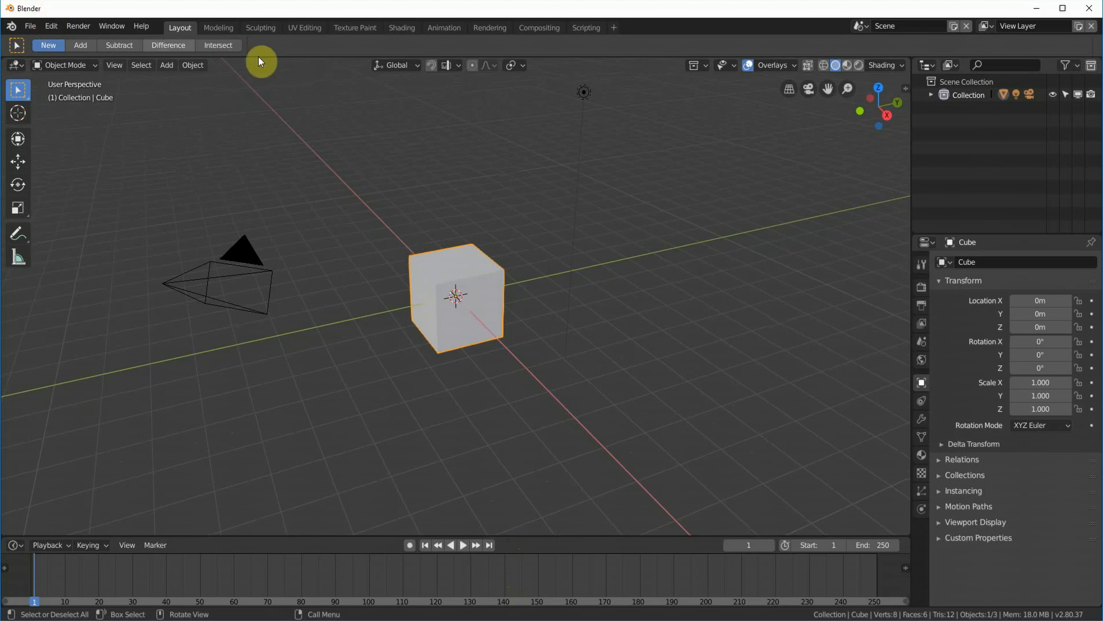
mouse_move(517, 324)
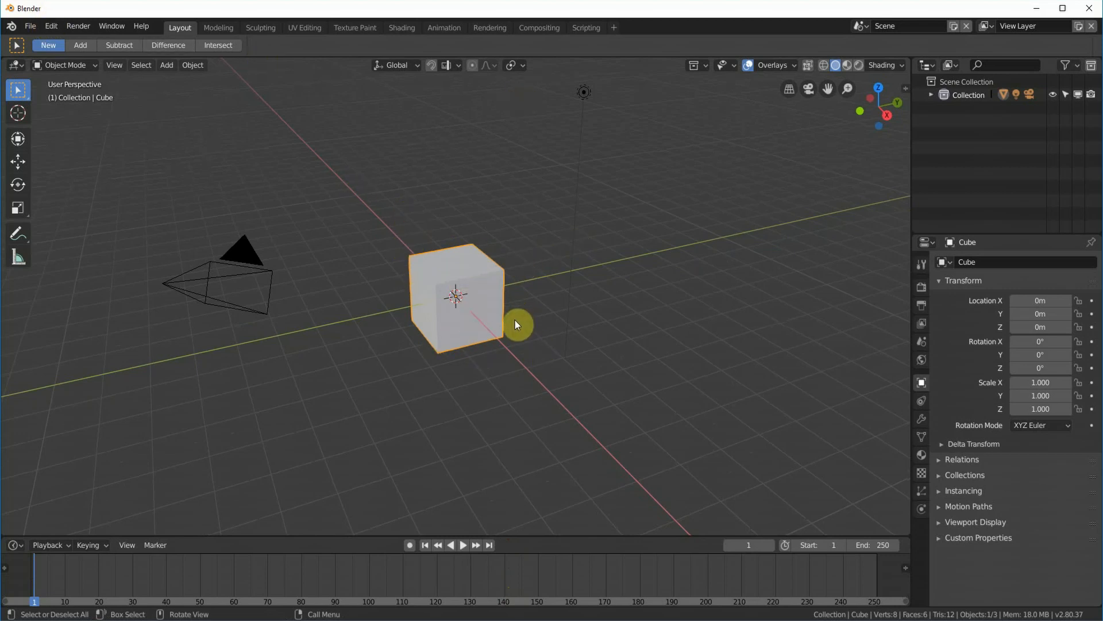
Add a Wave modifier to the default cube and play the animation to frame 139
click(921, 423)
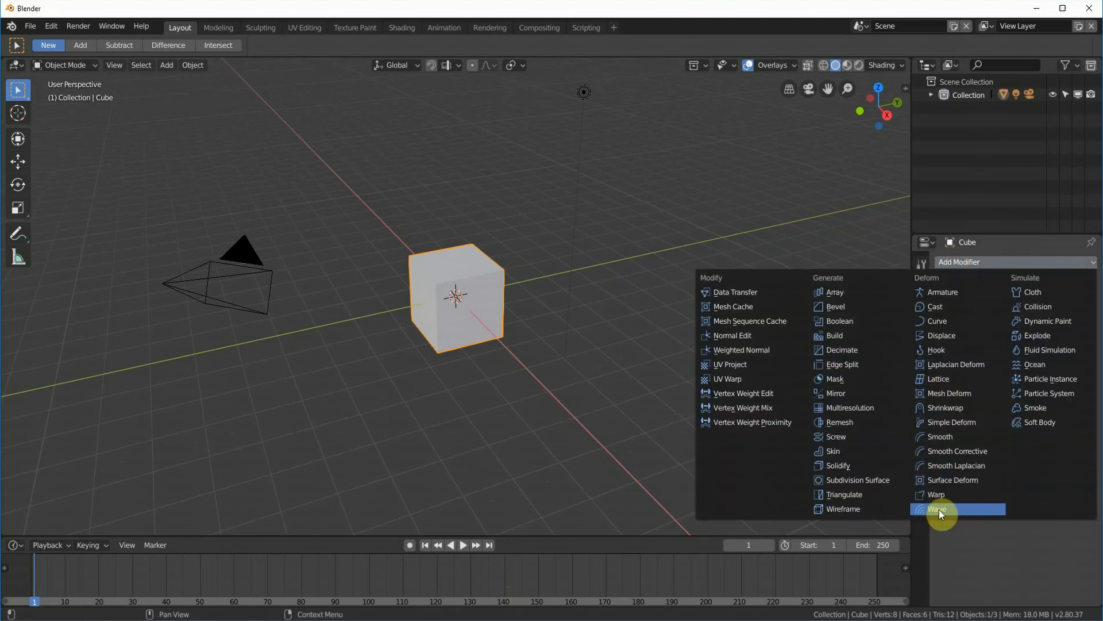
click(936, 508)
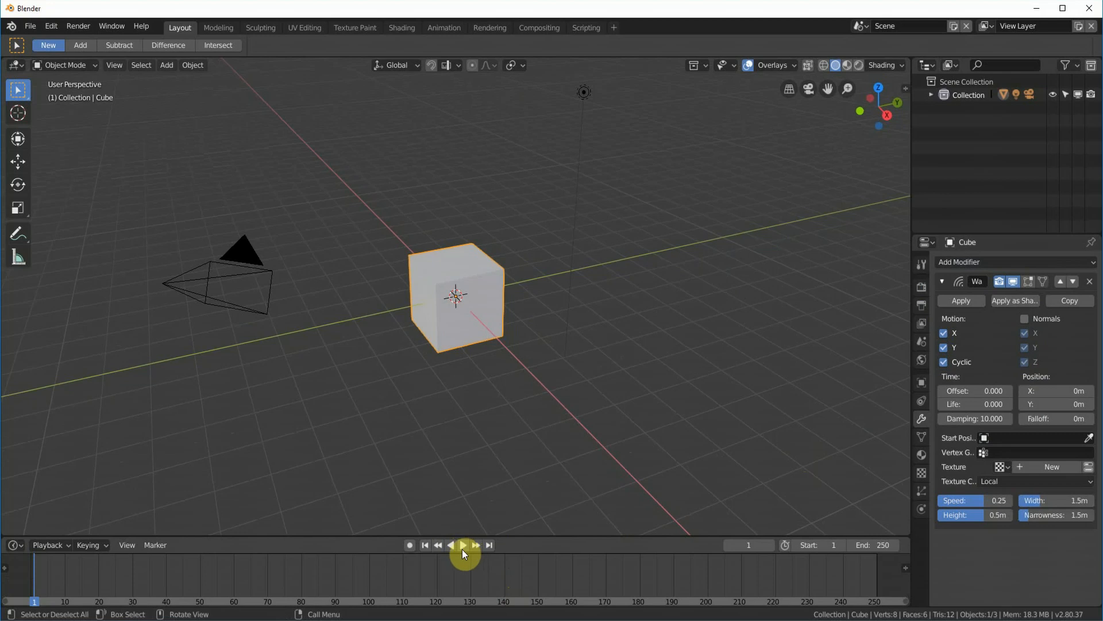
mouse_move(463, 545)
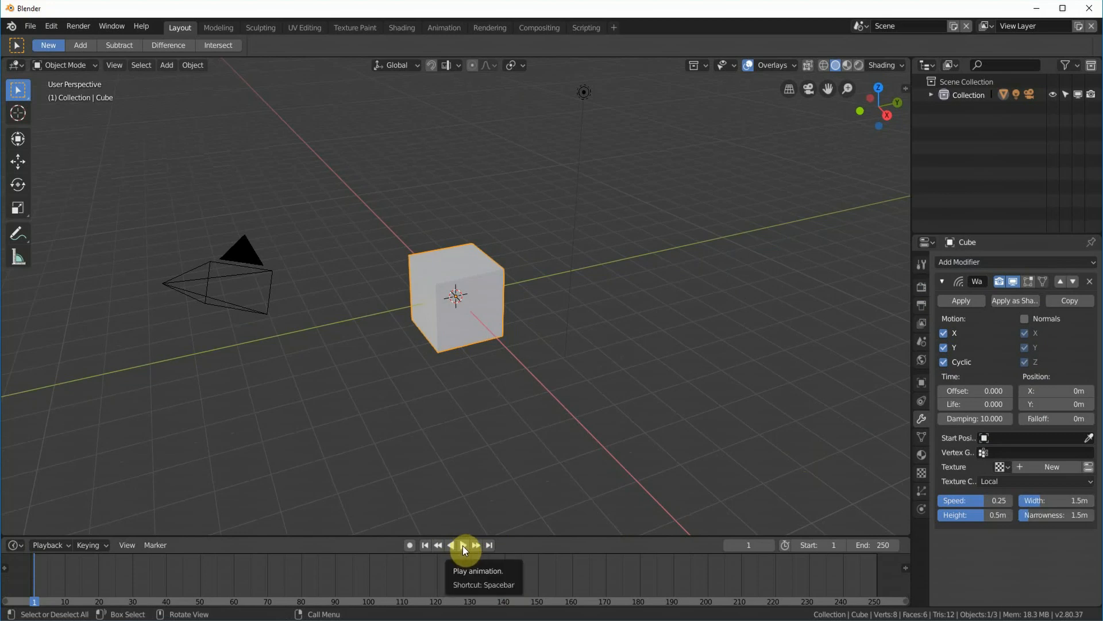
click(464, 544)
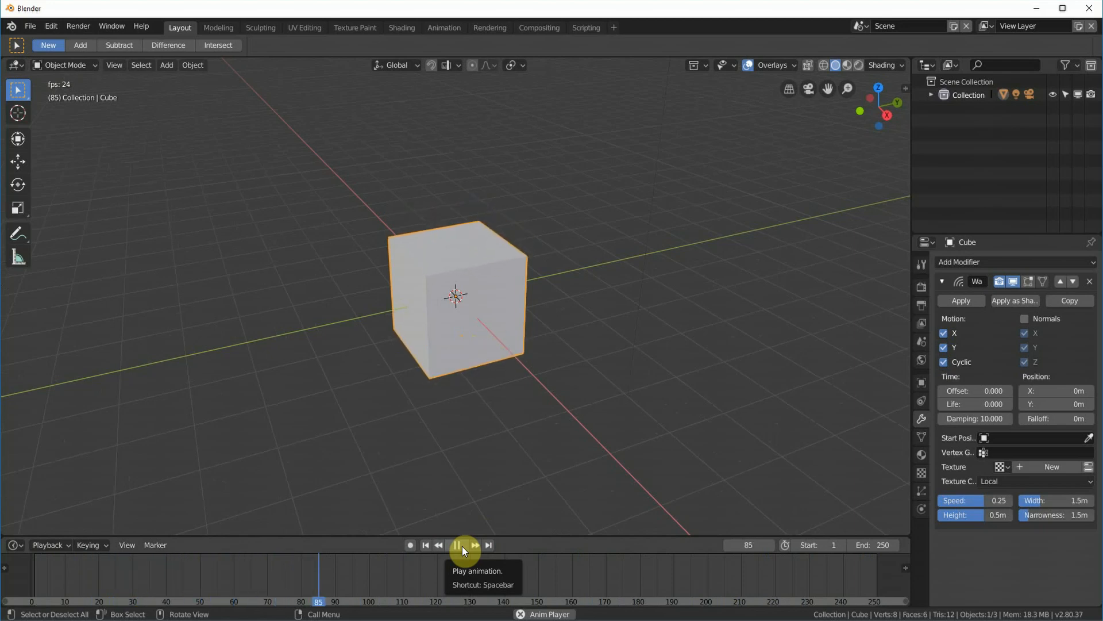
click(457, 545)
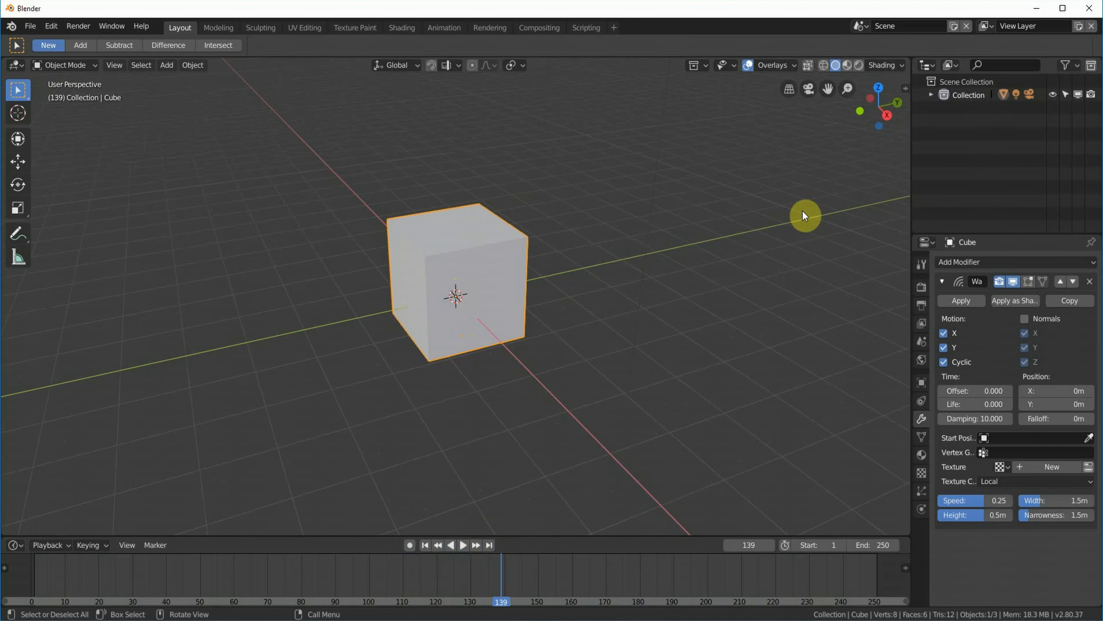
mouse_move(482, 366)
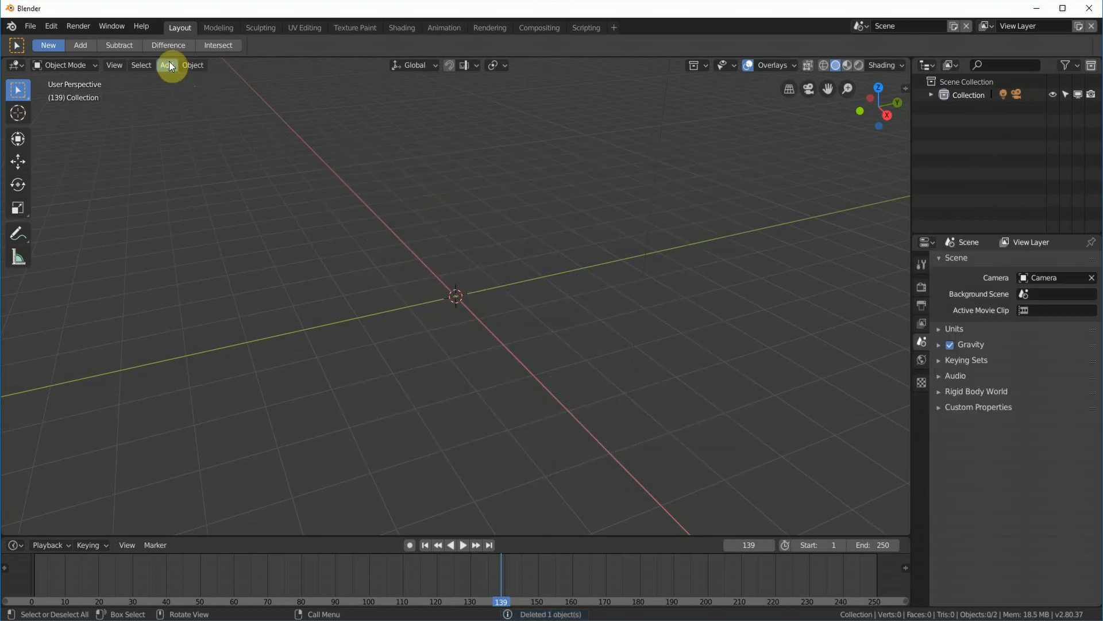
Add a large Grid mesh subdivided to 10,000 vertices and inspect it in Edit Mode
click(166, 65)
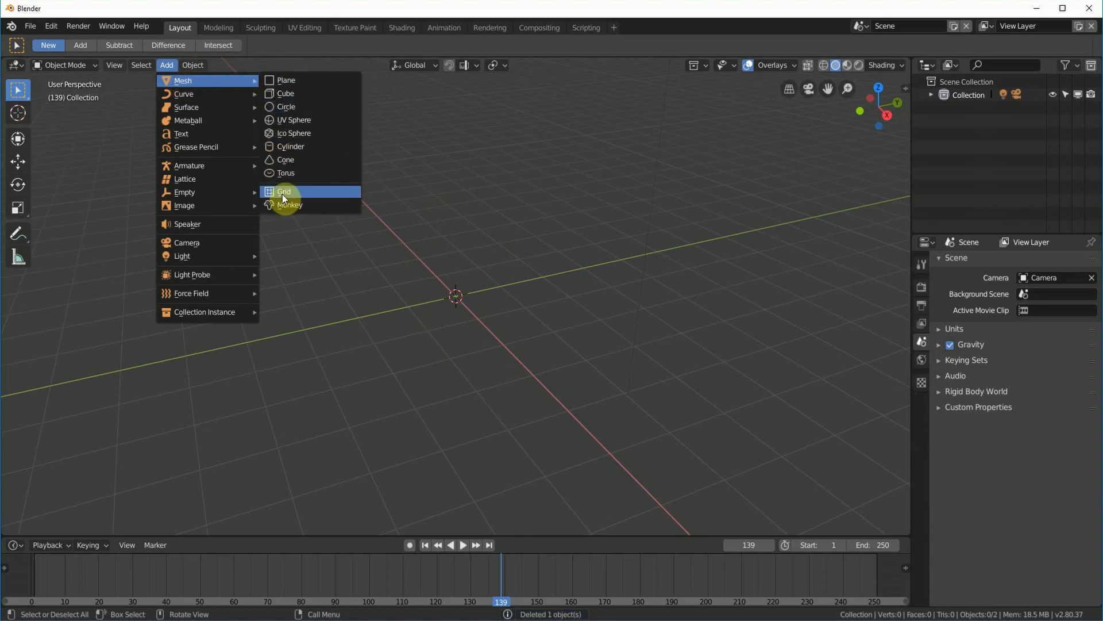
click(284, 192)
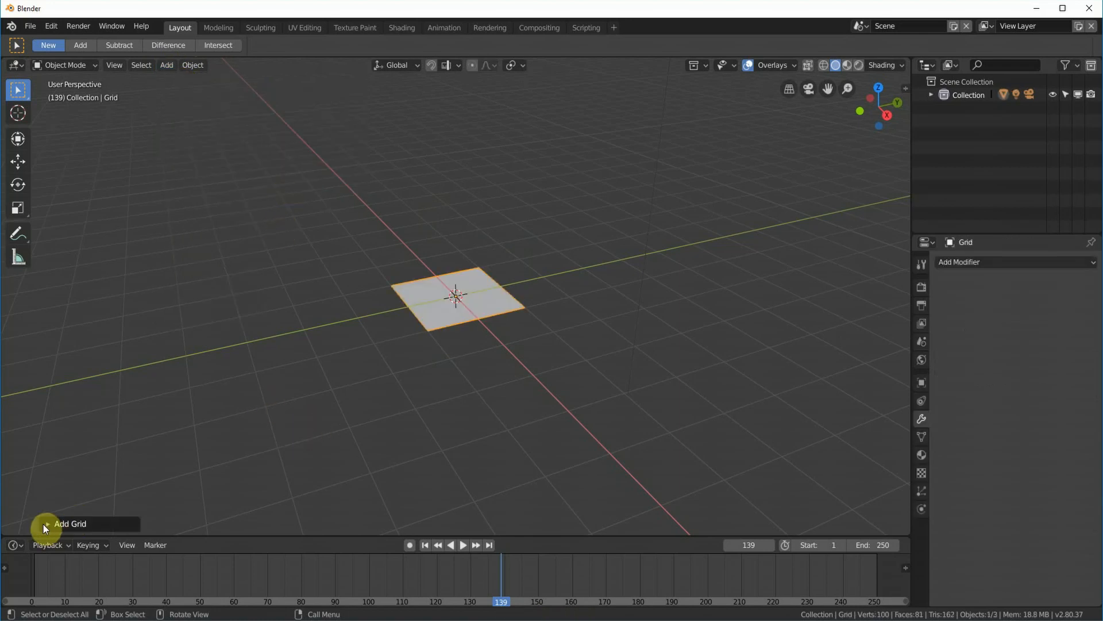
click(70, 522)
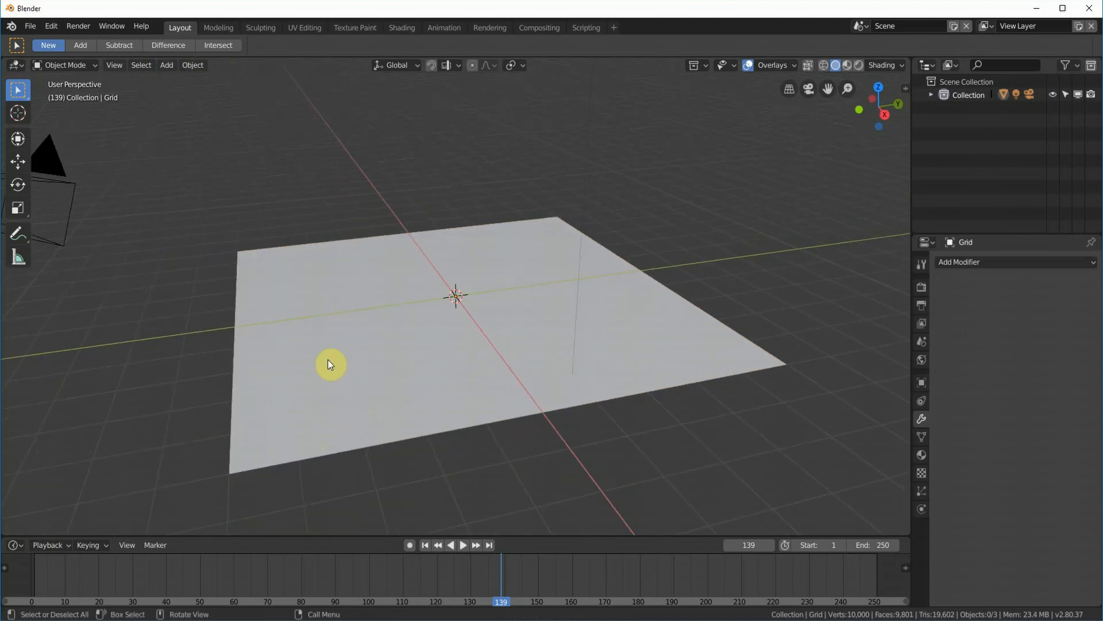
key(Tab)
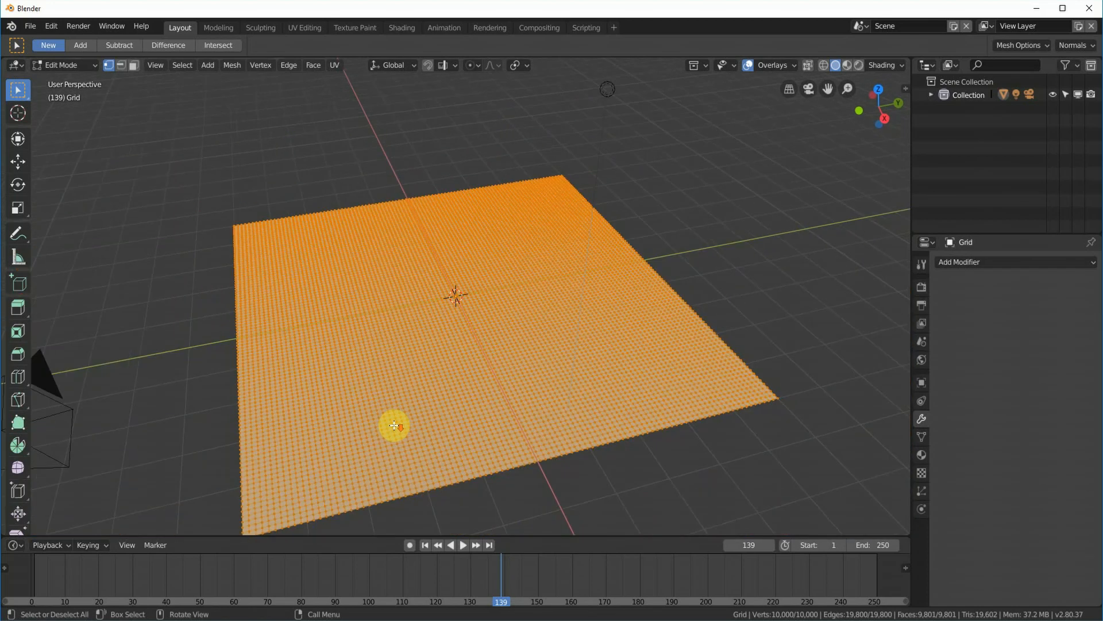
key(Tab)
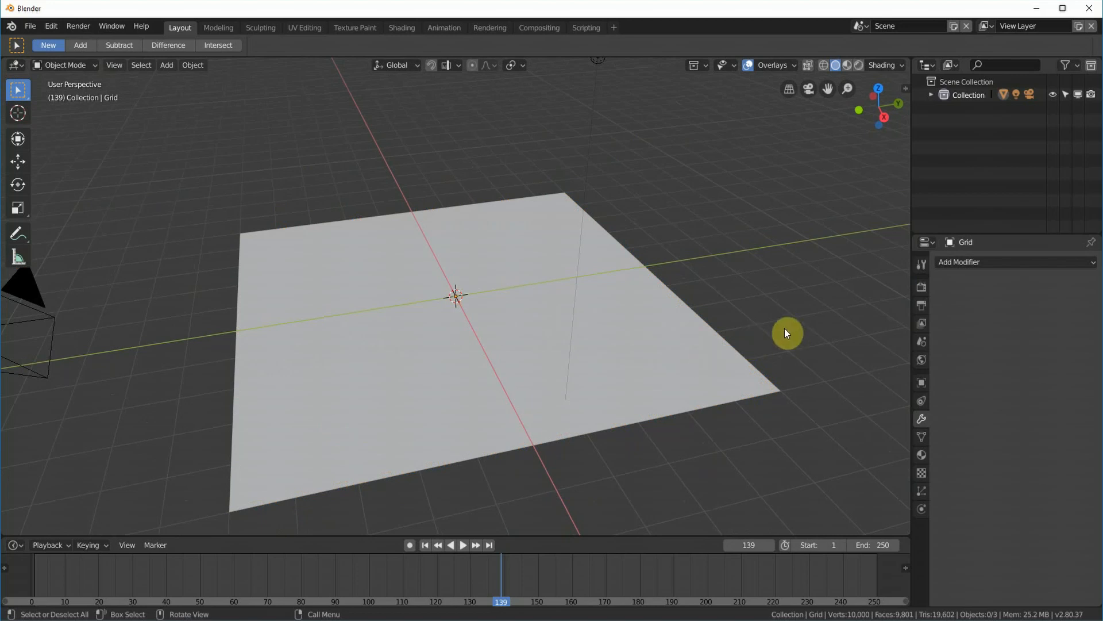
Add a Wave modifier to the grid and play the concentric ripples, then stop
click(1012, 262)
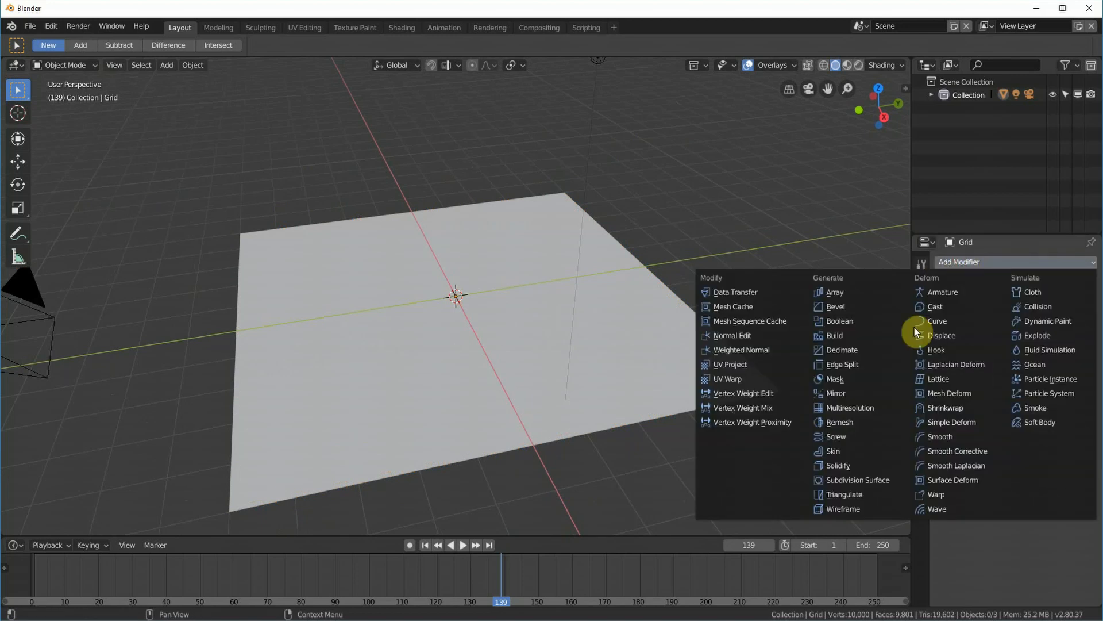
mouse_move(939, 494)
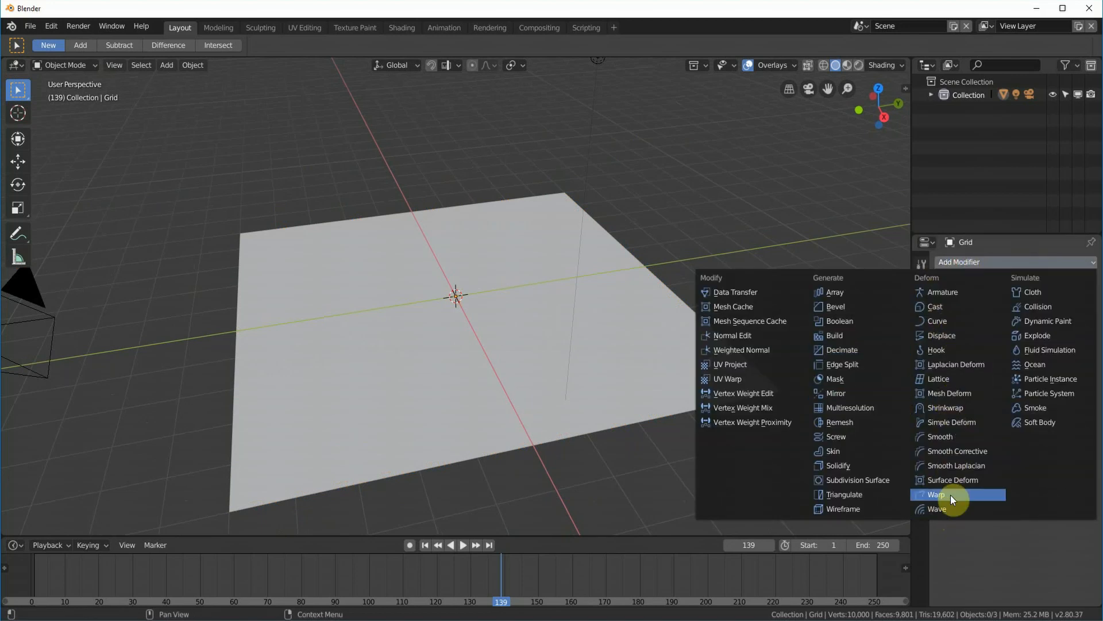
click(938, 509)
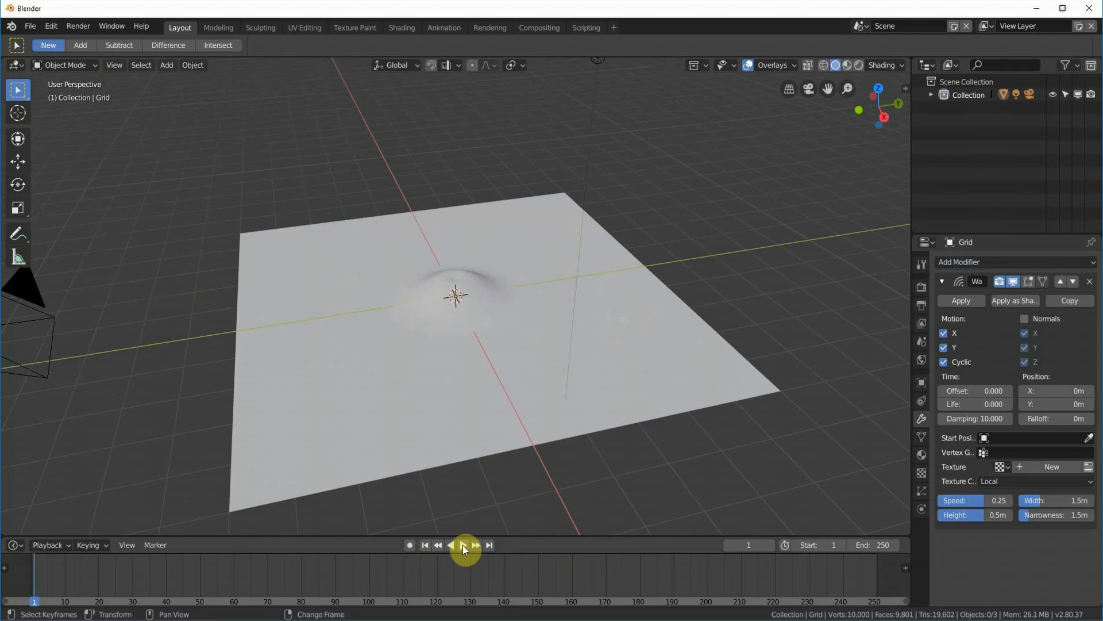
click(463, 549)
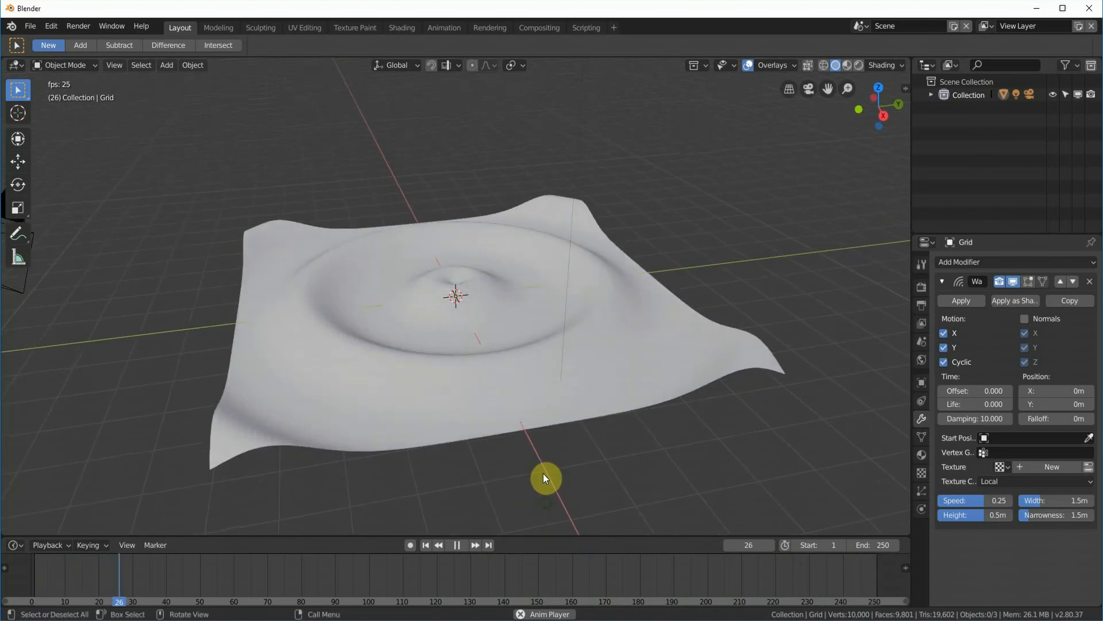
click(456, 545)
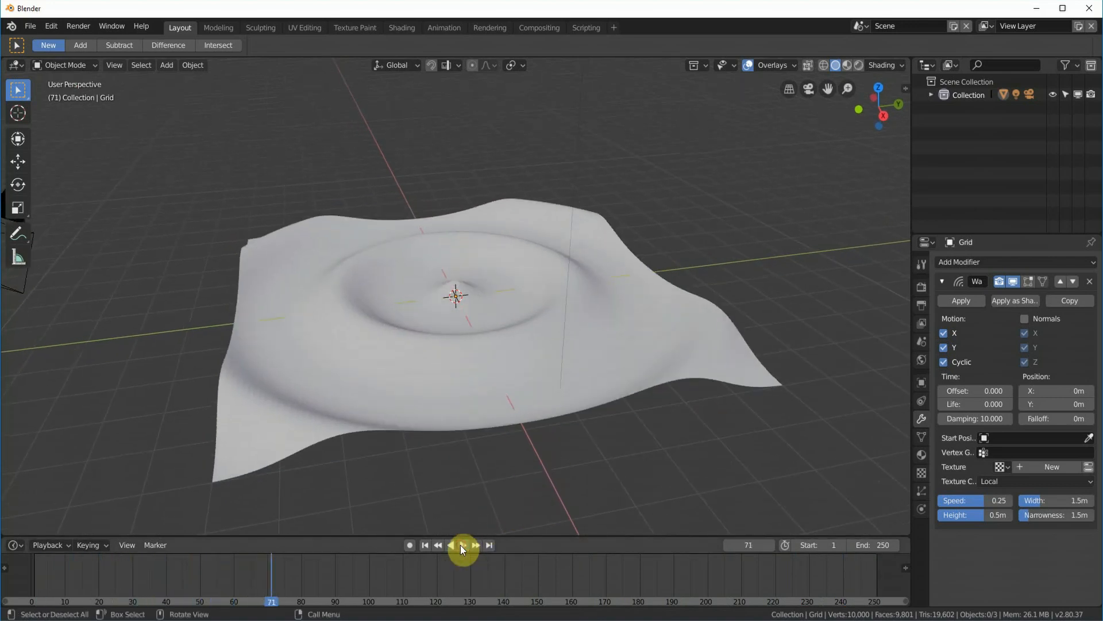
mouse_move(464, 545)
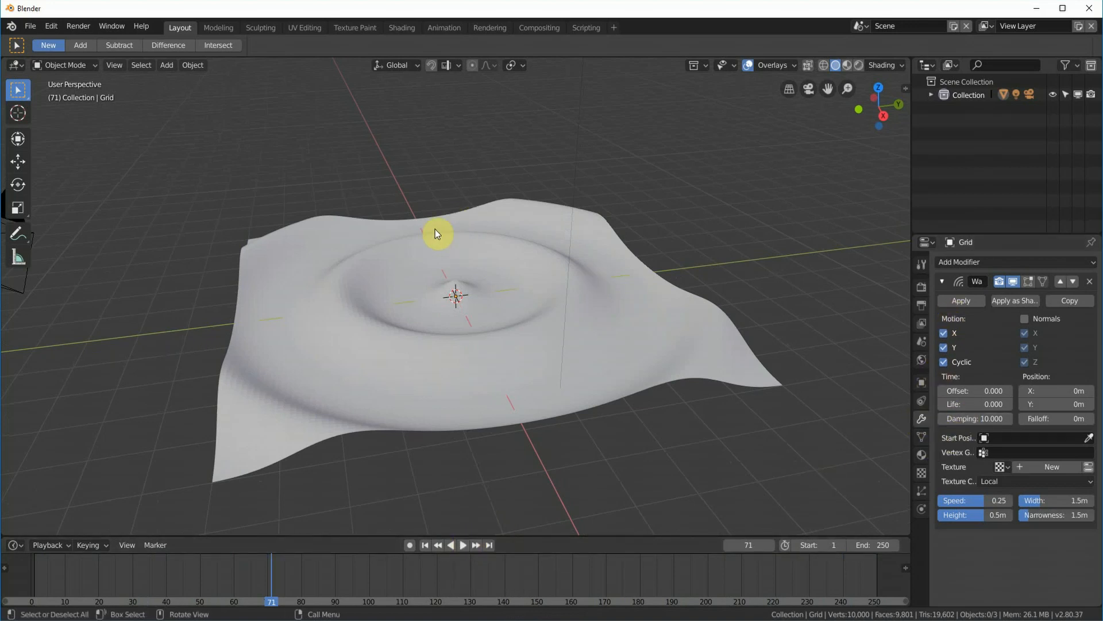
mouse_move(711, 214)
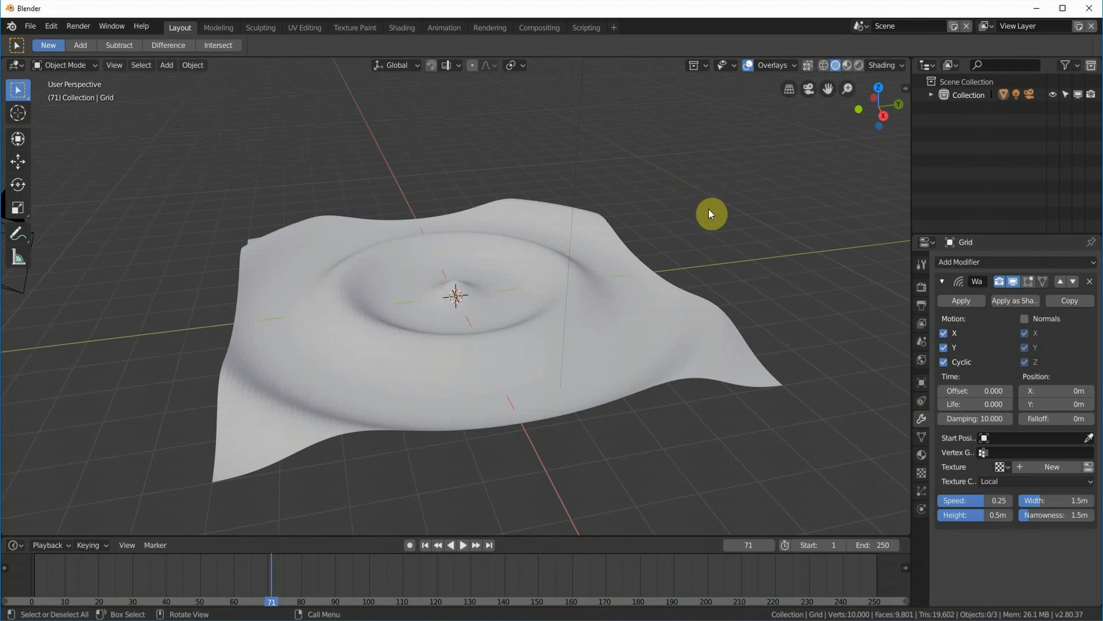
mouse_move(738, 359)
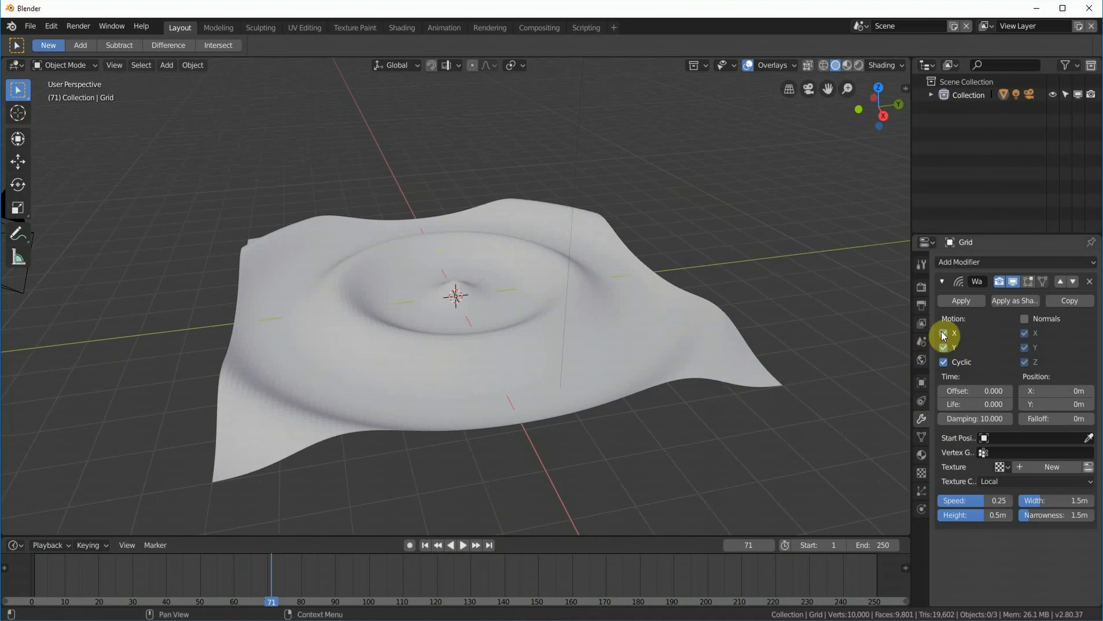
Compare single-axis X and Y waves, then play the non-cyclic wave and rewind
click(944, 333)
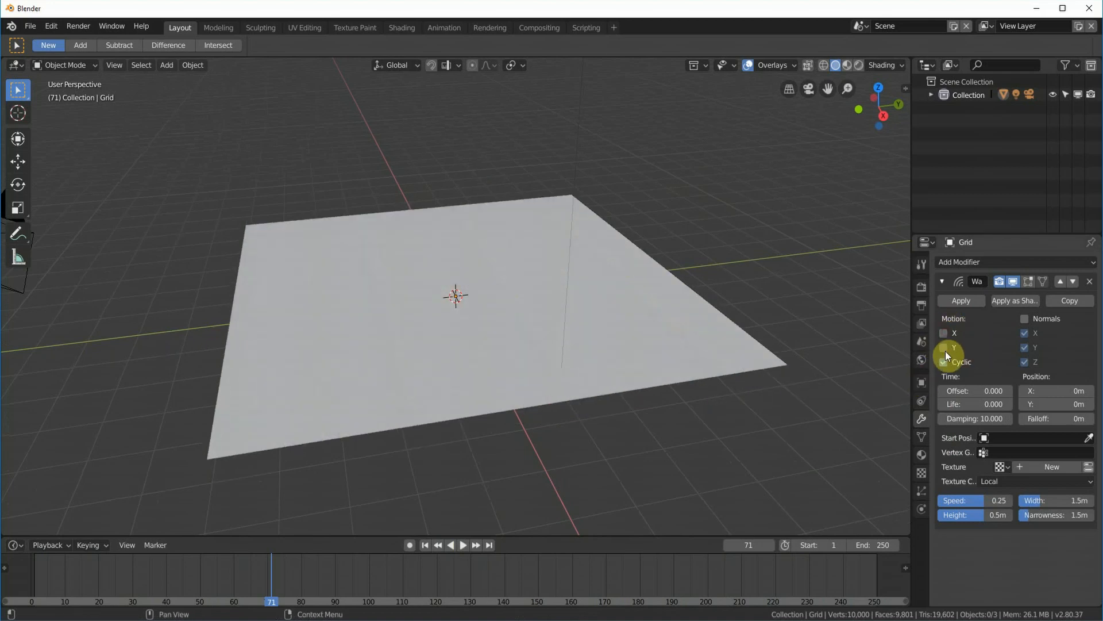
click(944, 361)
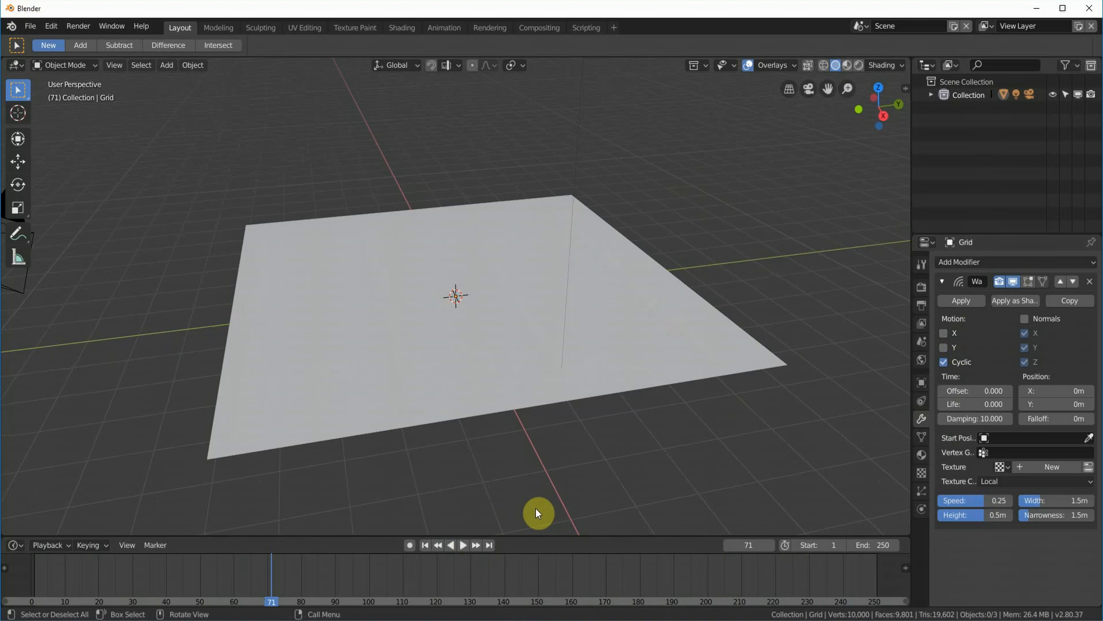
click(462, 544)
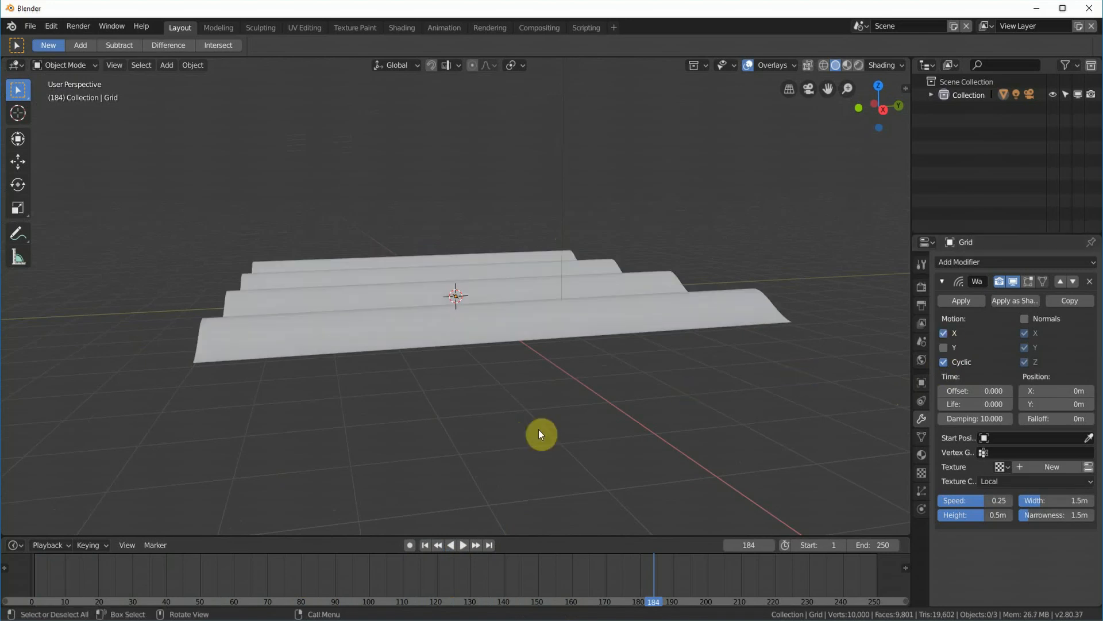
click(437, 545)
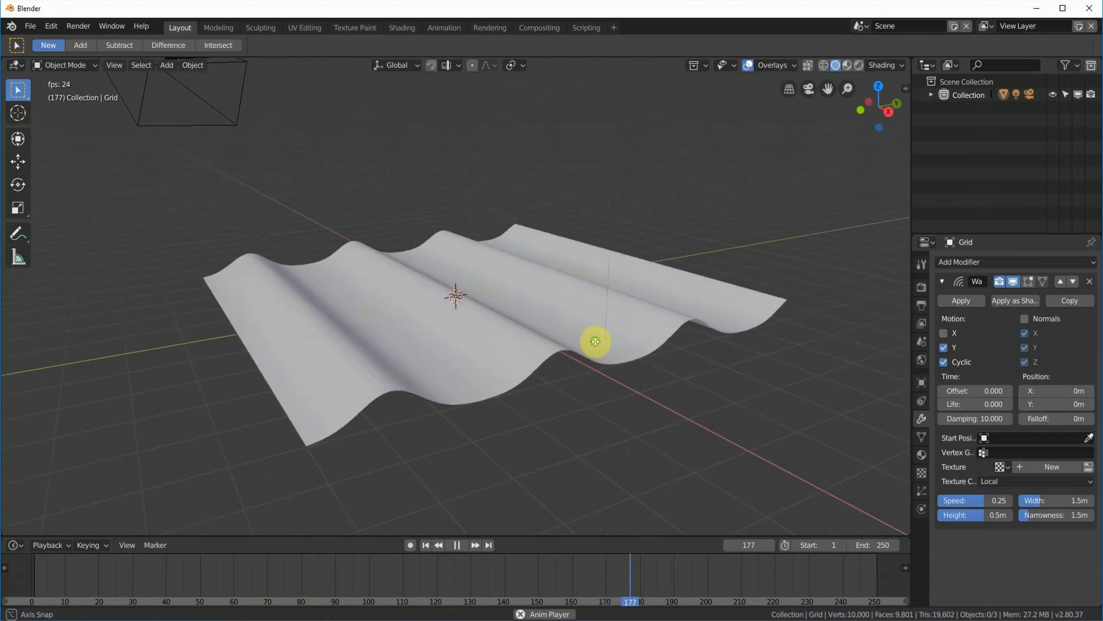
mouse_move(949, 337)
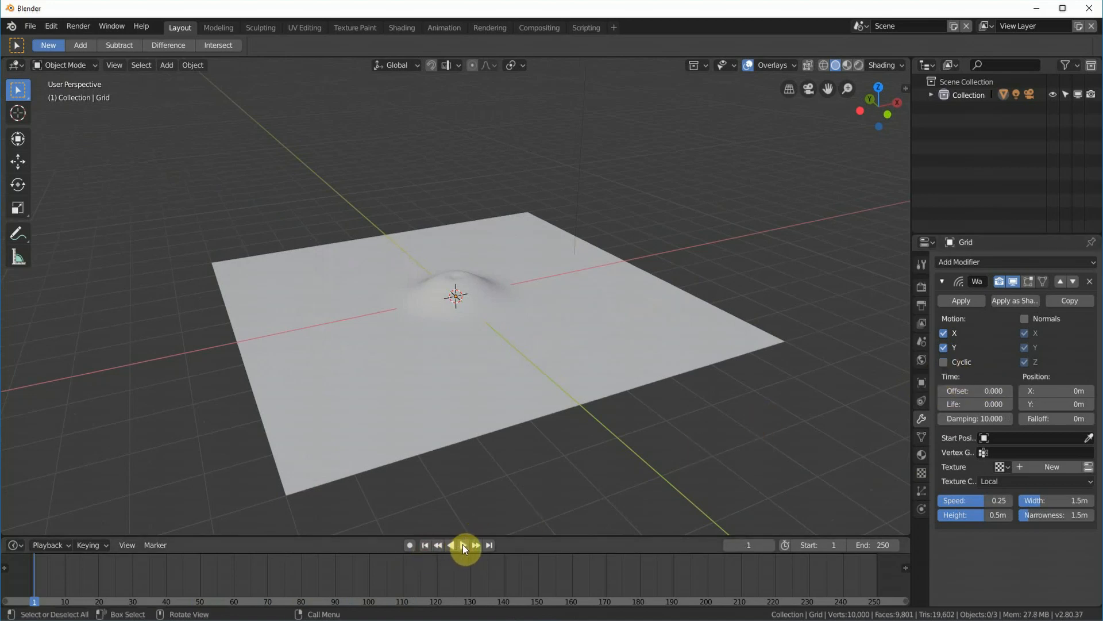
click(463, 544)
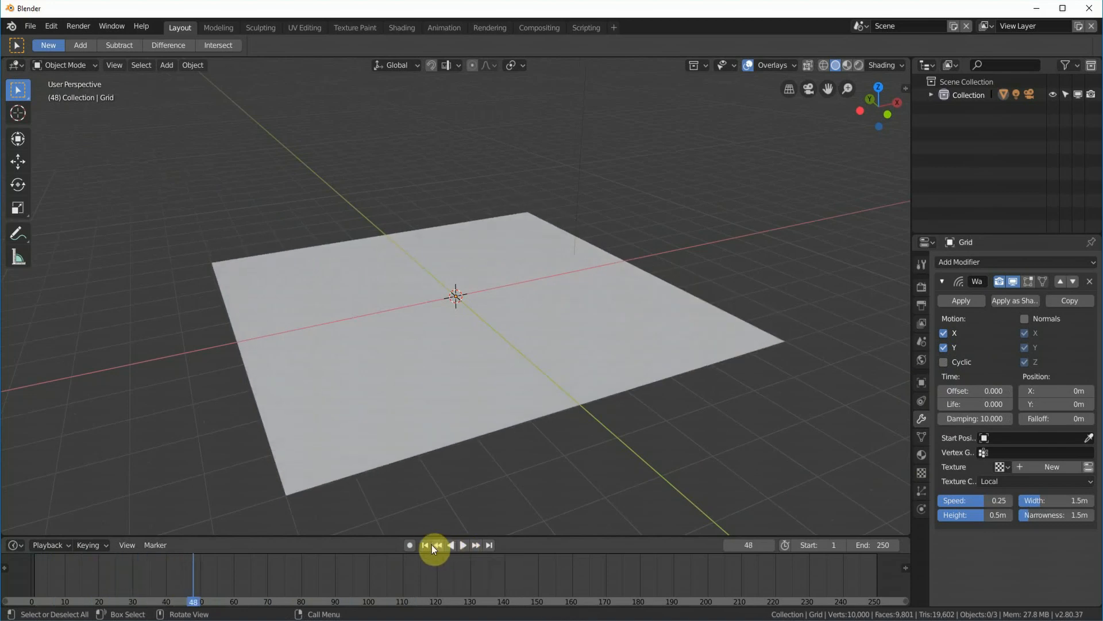
click(424, 545)
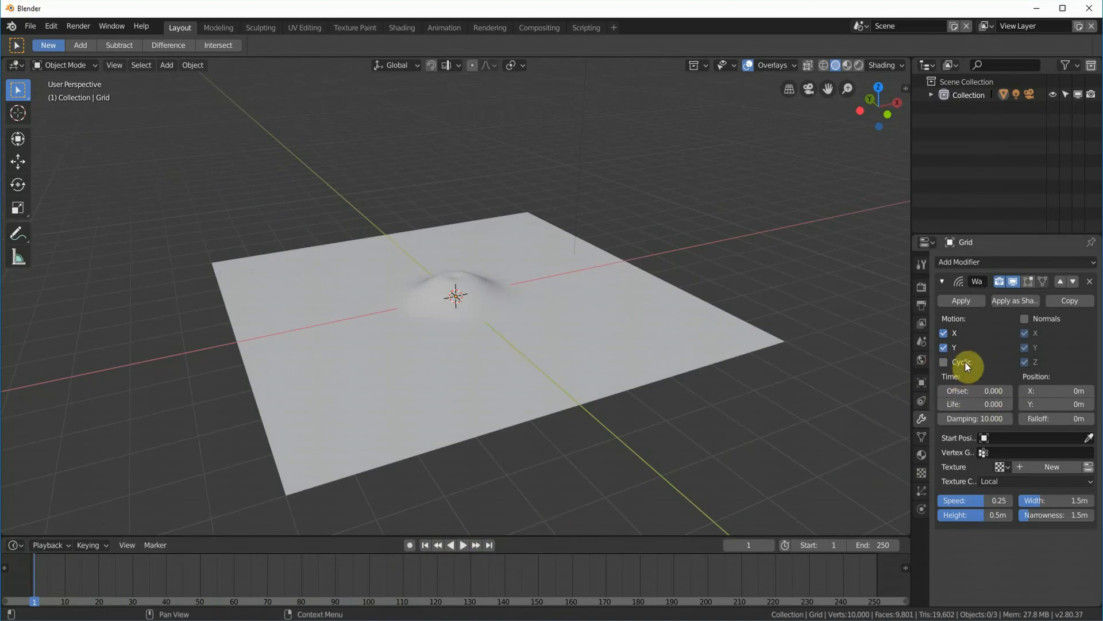
mouse_move(952, 386)
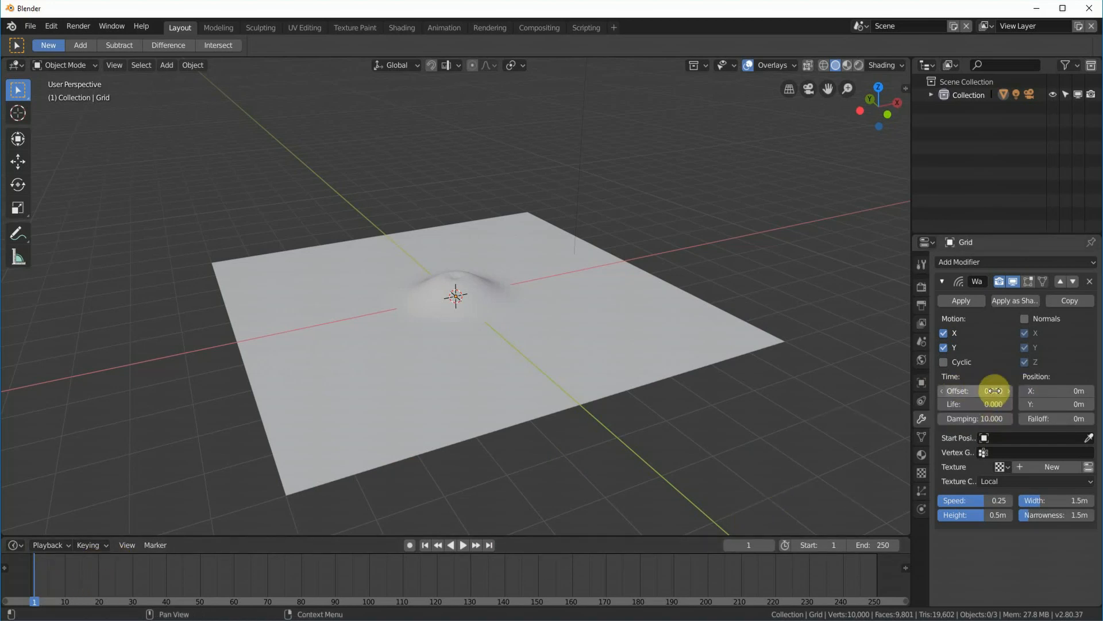
Set the wave Life to 10 frames and replay the animation from frame 1
click(975, 391)
text(40.000)
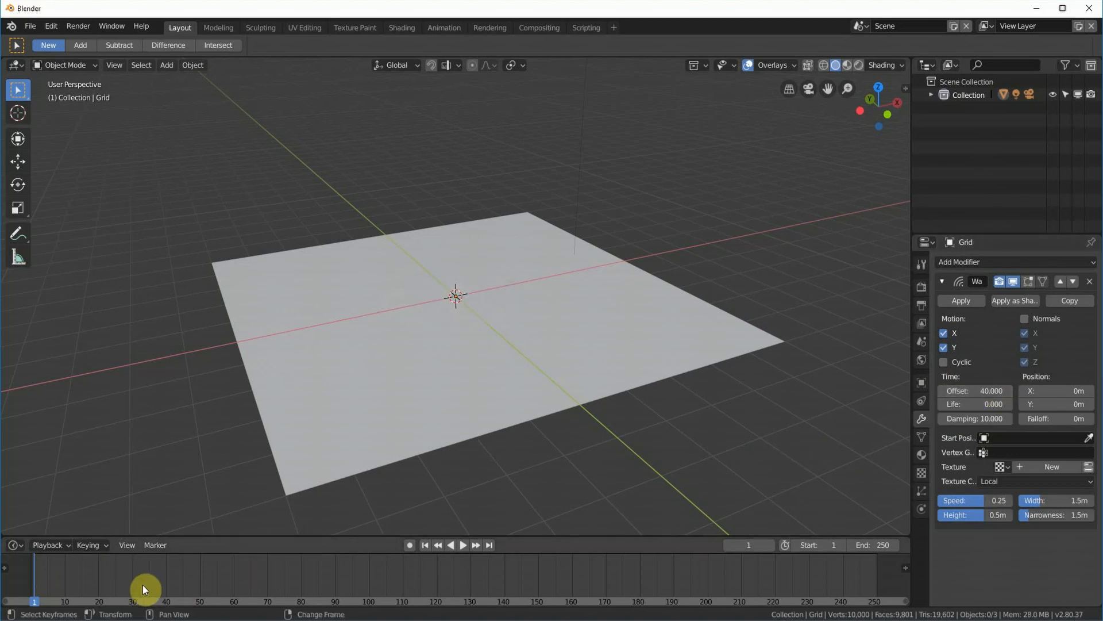
click(462, 545)
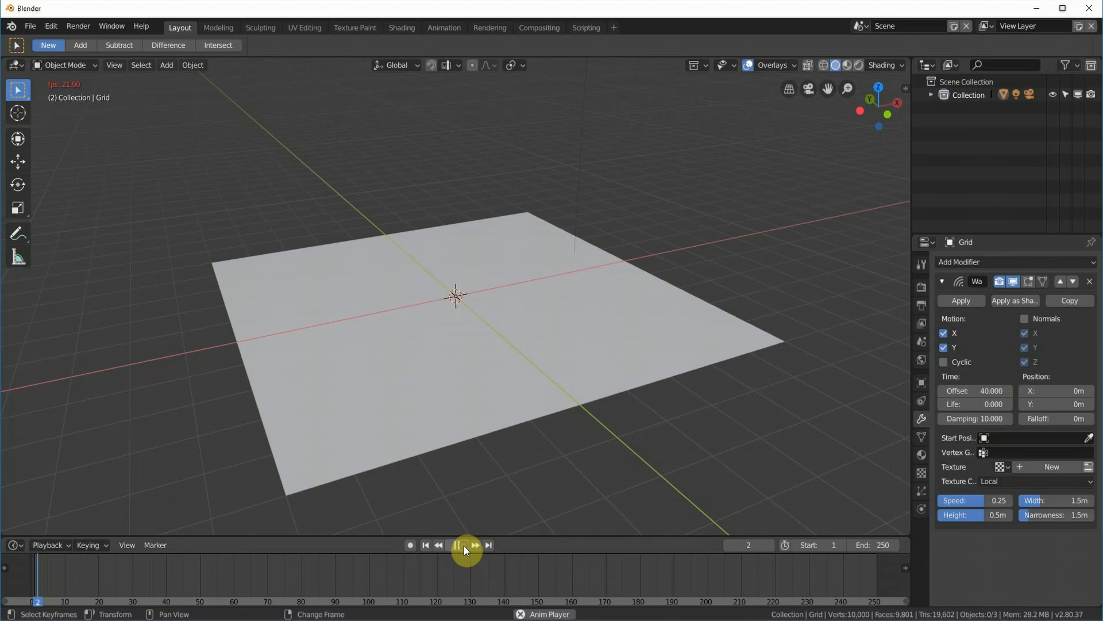
click(465, 550)
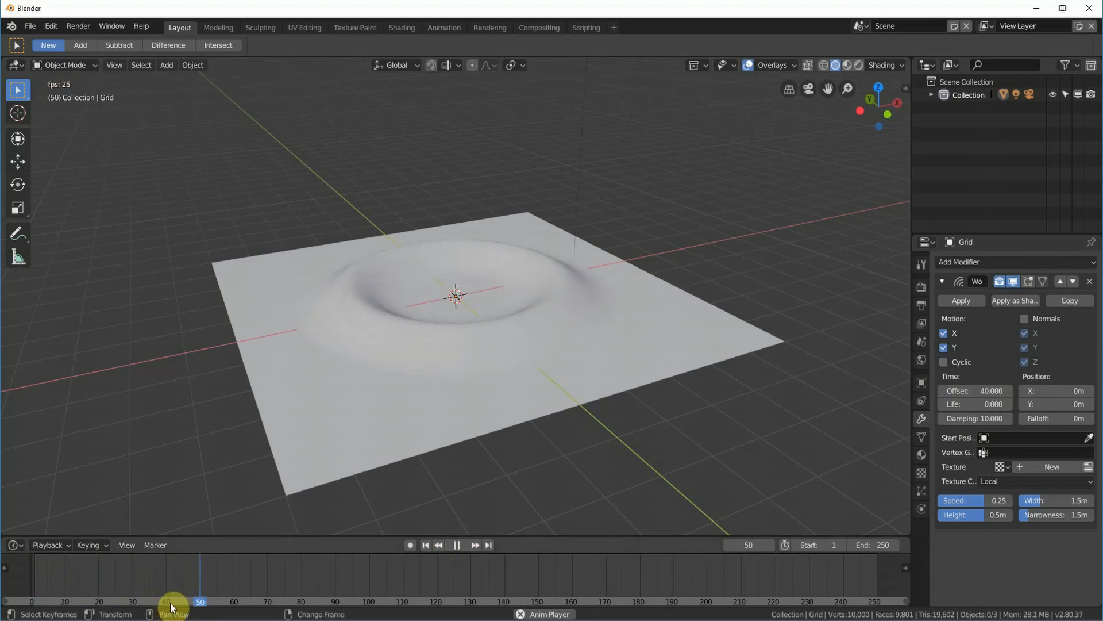
click(456, 545)
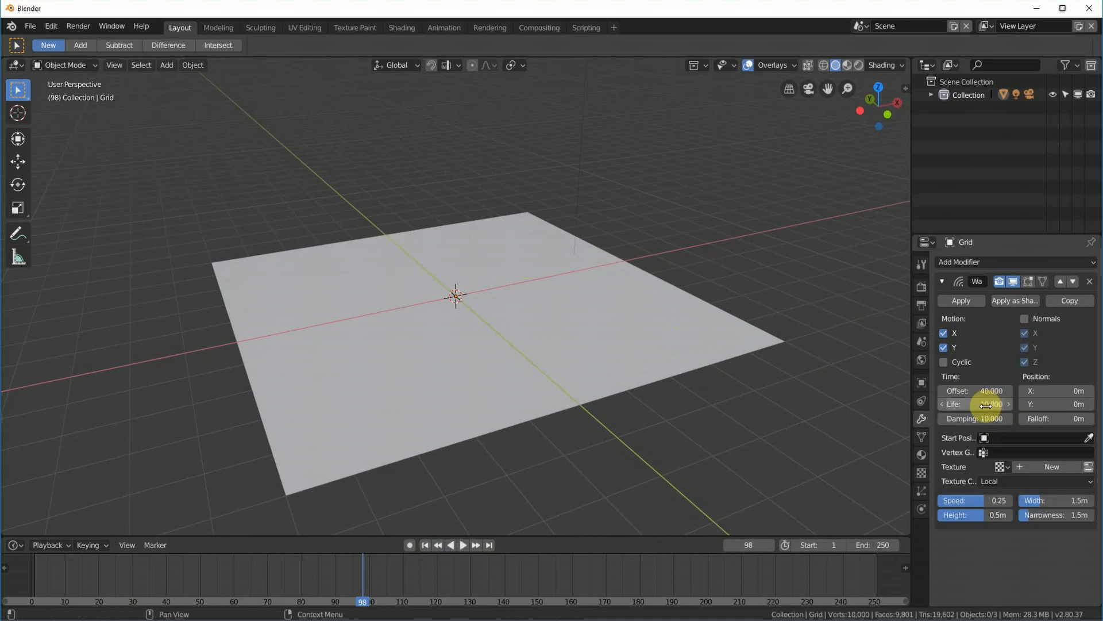
mouse_move(993, 404)
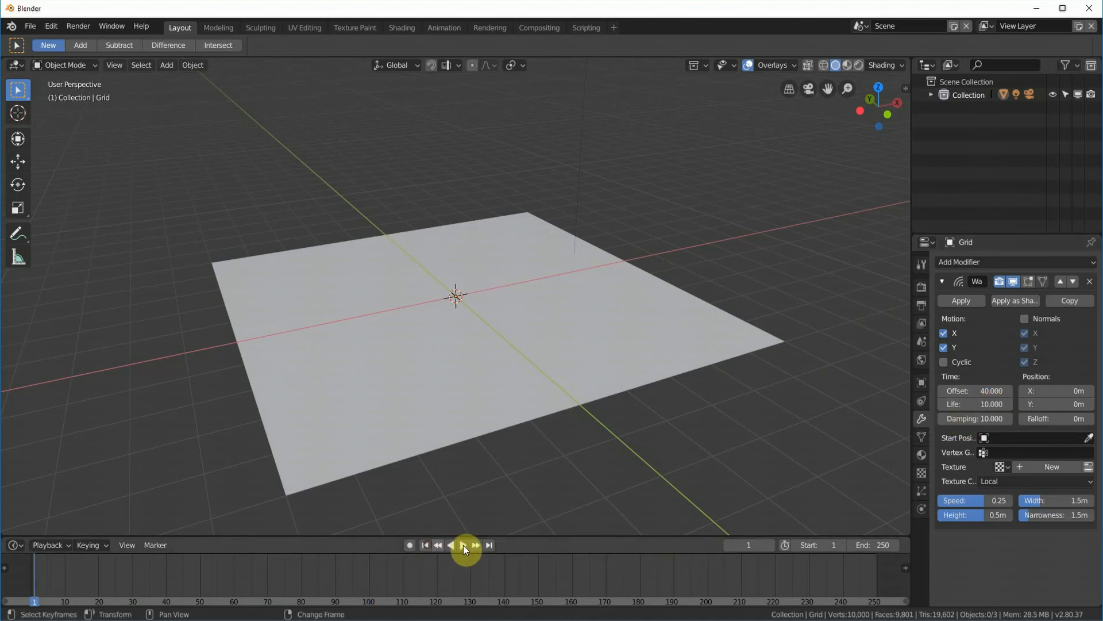
click(463, 545)
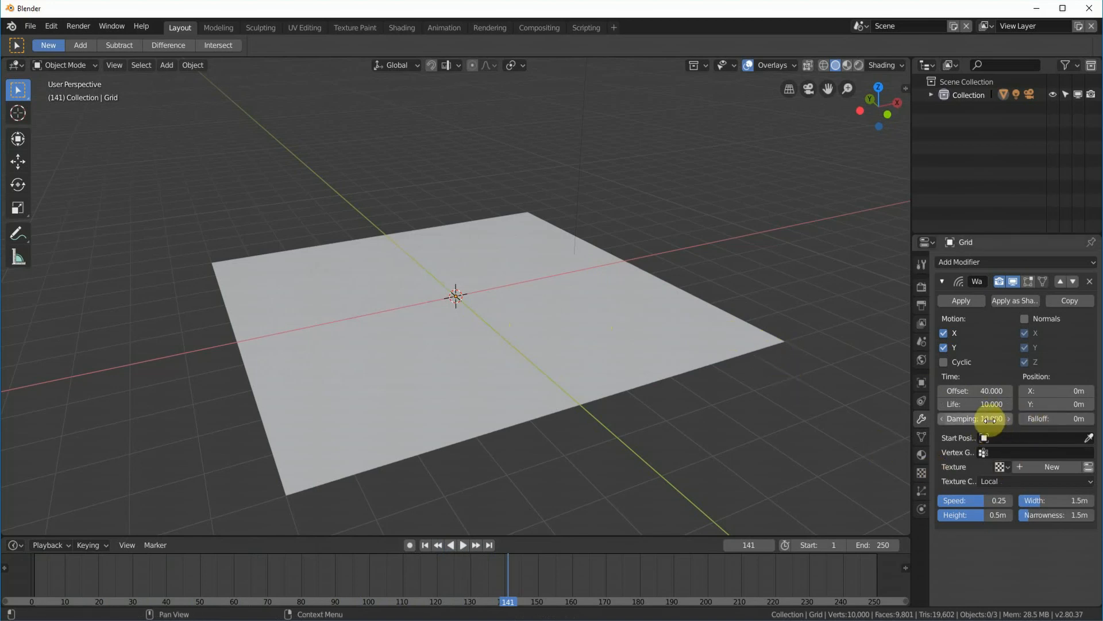
mouse_move(988, 419)
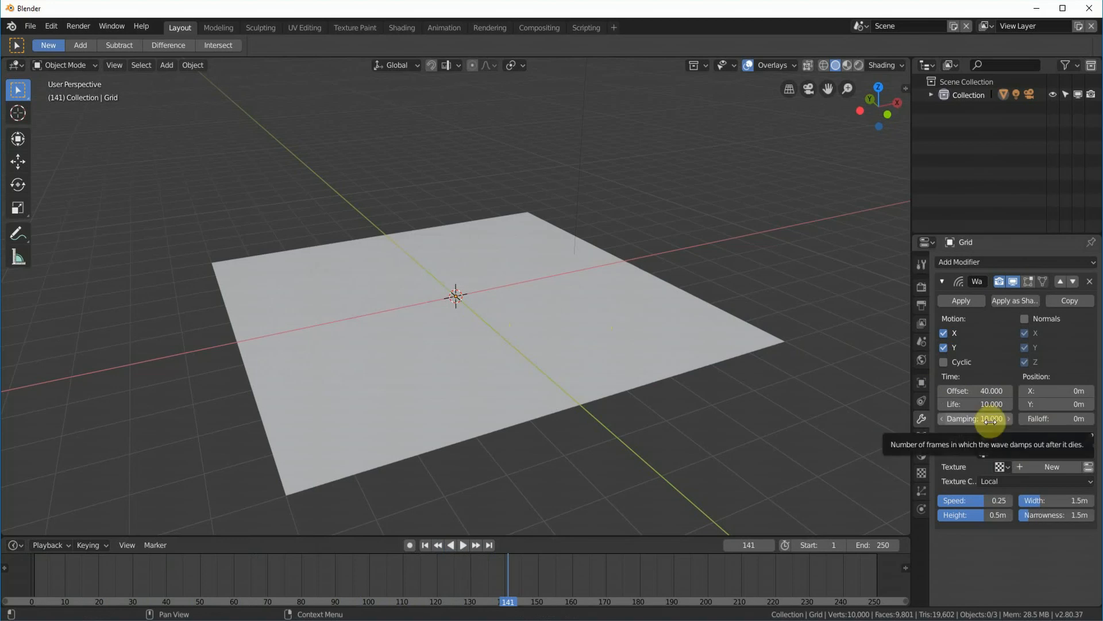
Set the wave Damping to 1 and play the animation
click(974, 419)
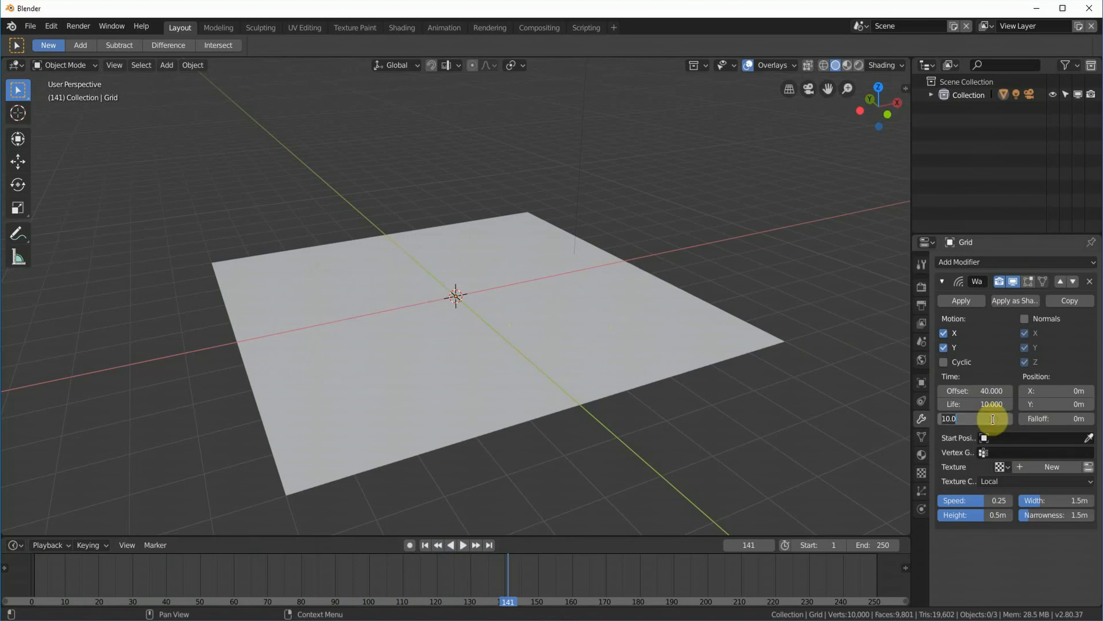
text(1)
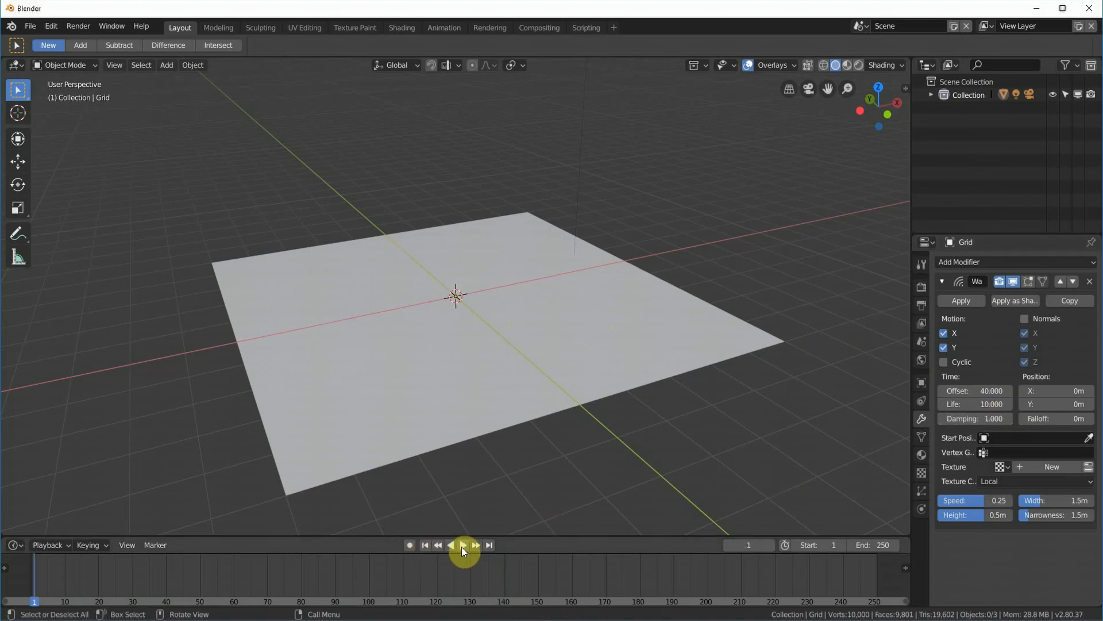
click(462, 544)
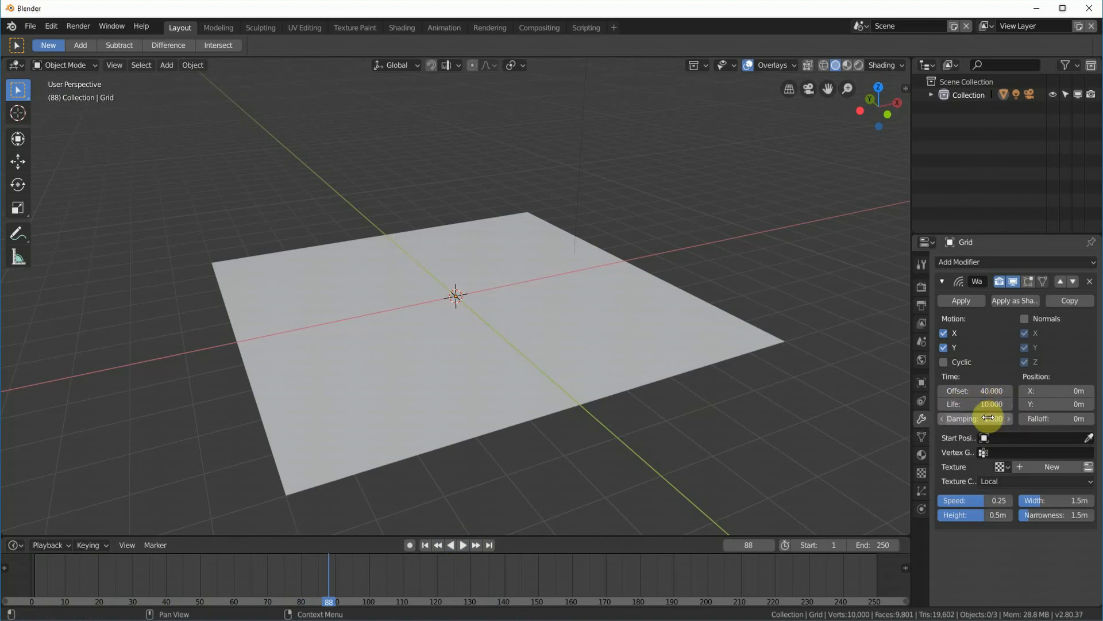
mouse_move(995, 418)
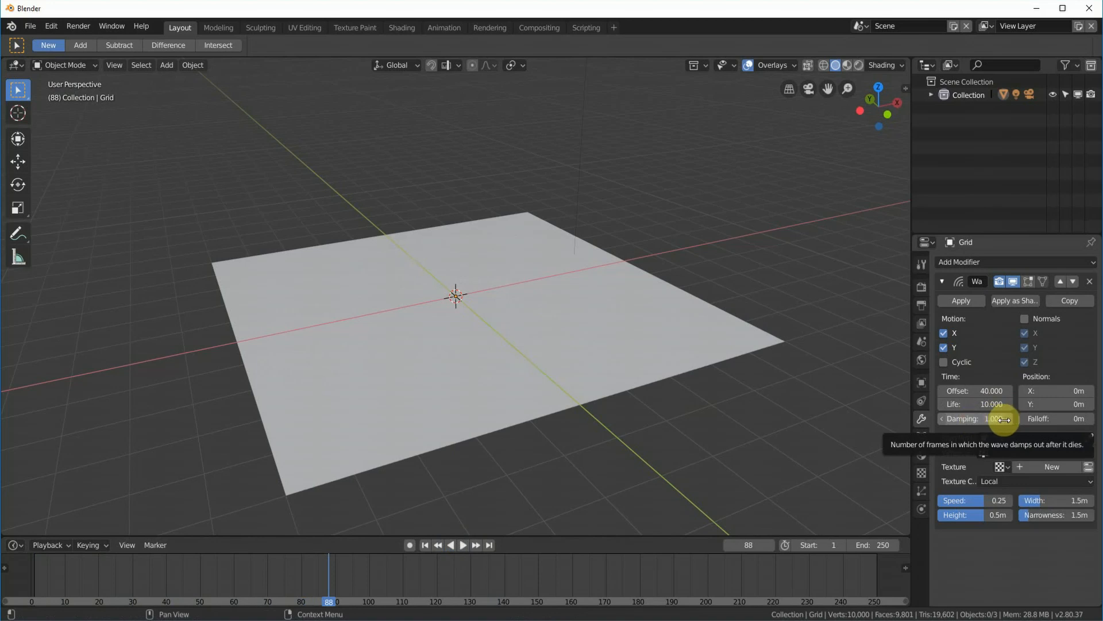
Raise Damping to 100 frames and replay from frame 1
click(974, 419)
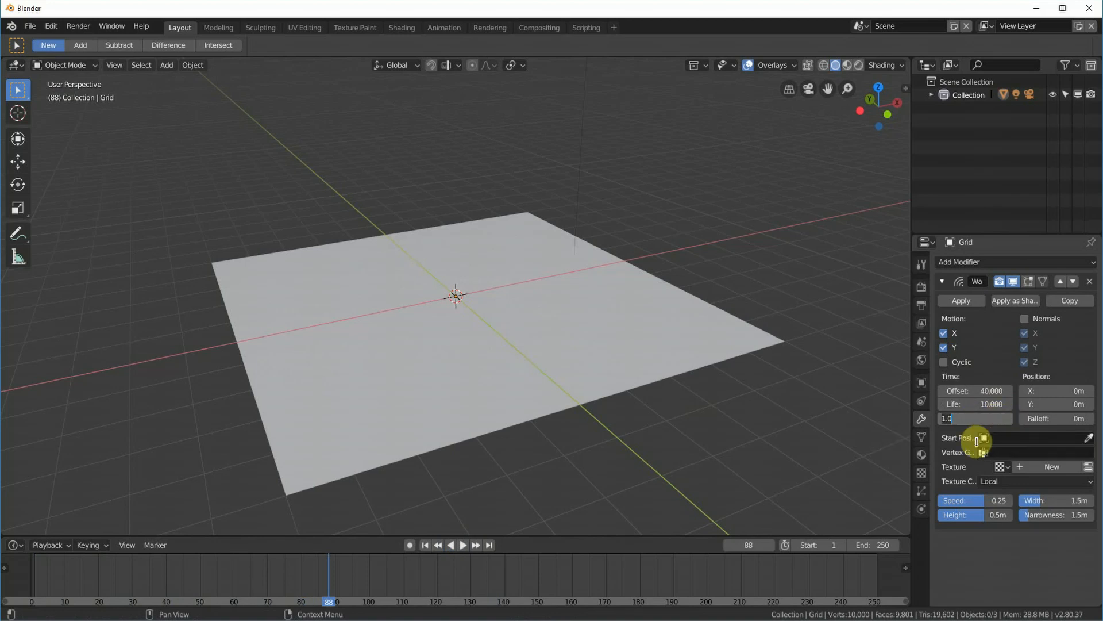
text(100)
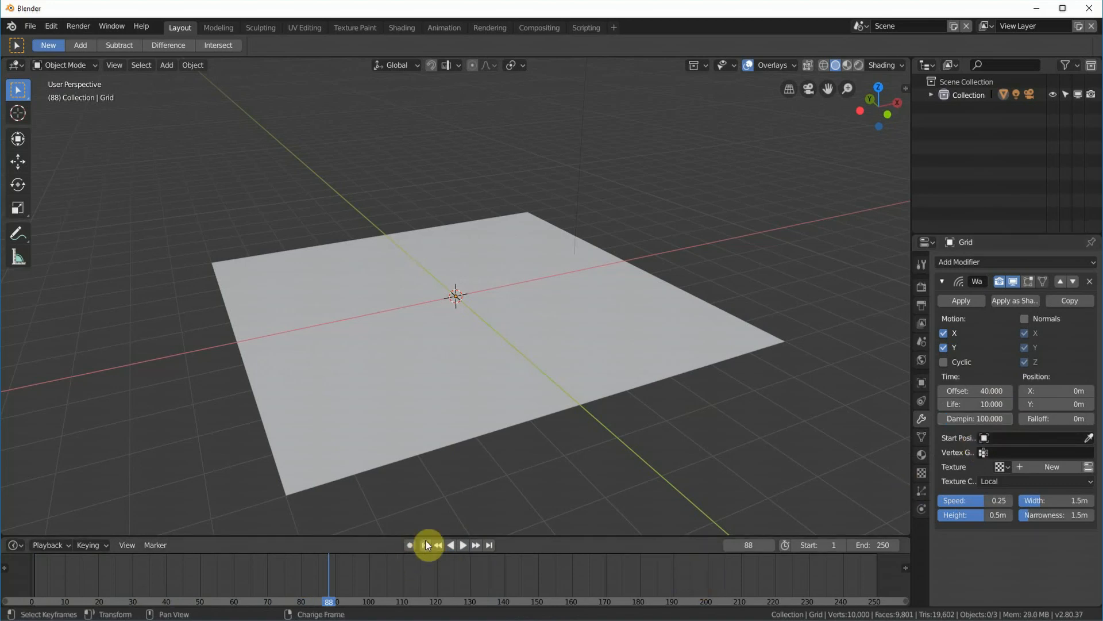
click(462, 544)
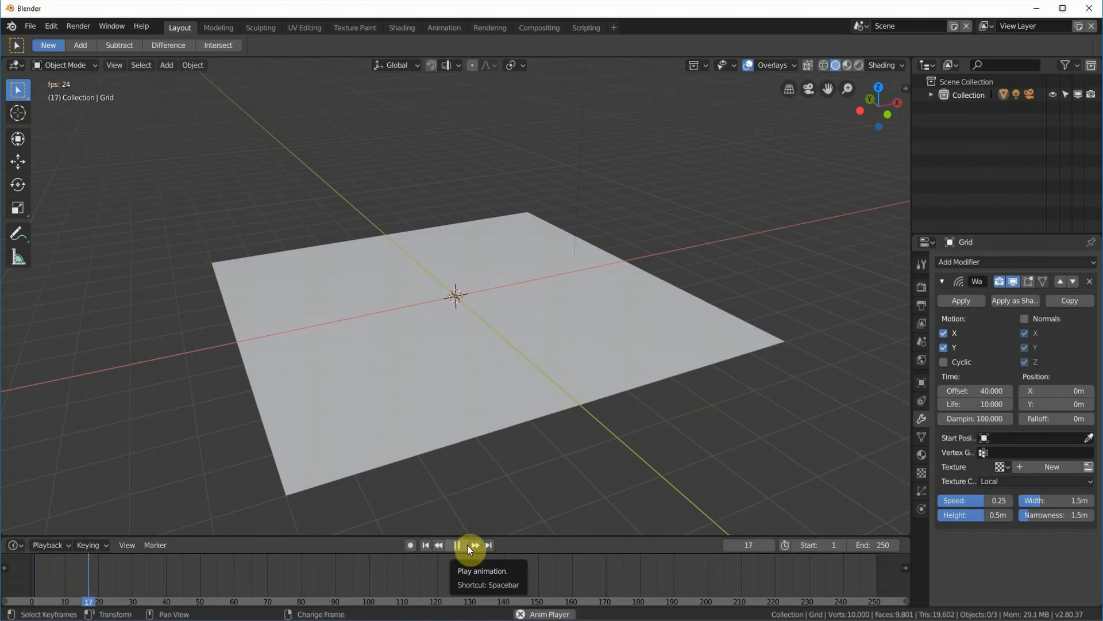
click(471, 545)
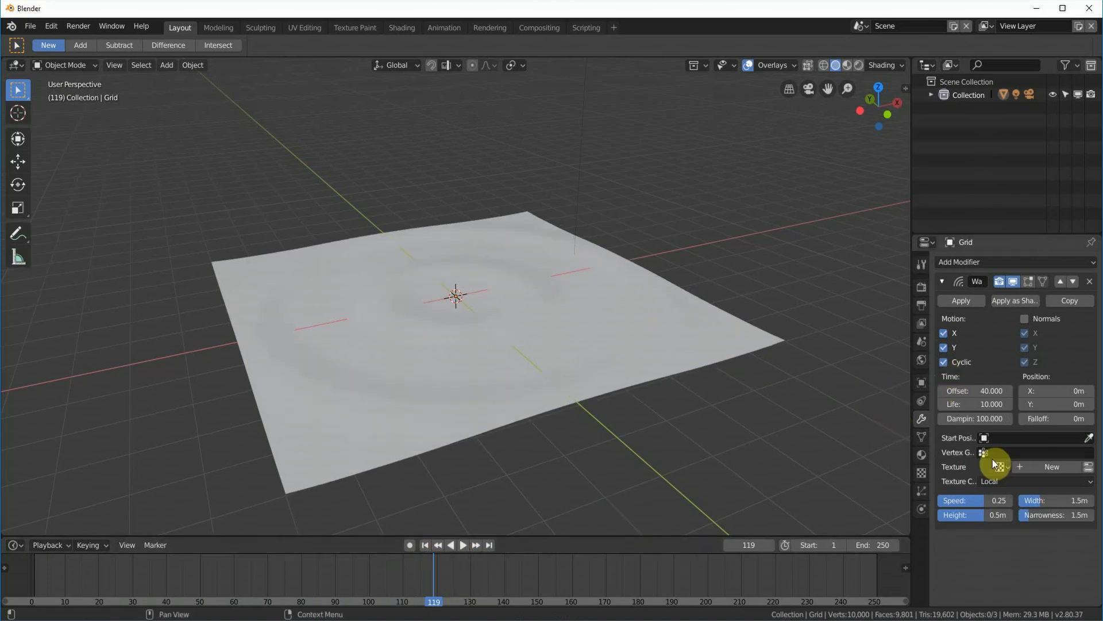
Re-enable cyclic looping, bring the wave Offset to 0, and rewind to frame 1
click(424, 545)
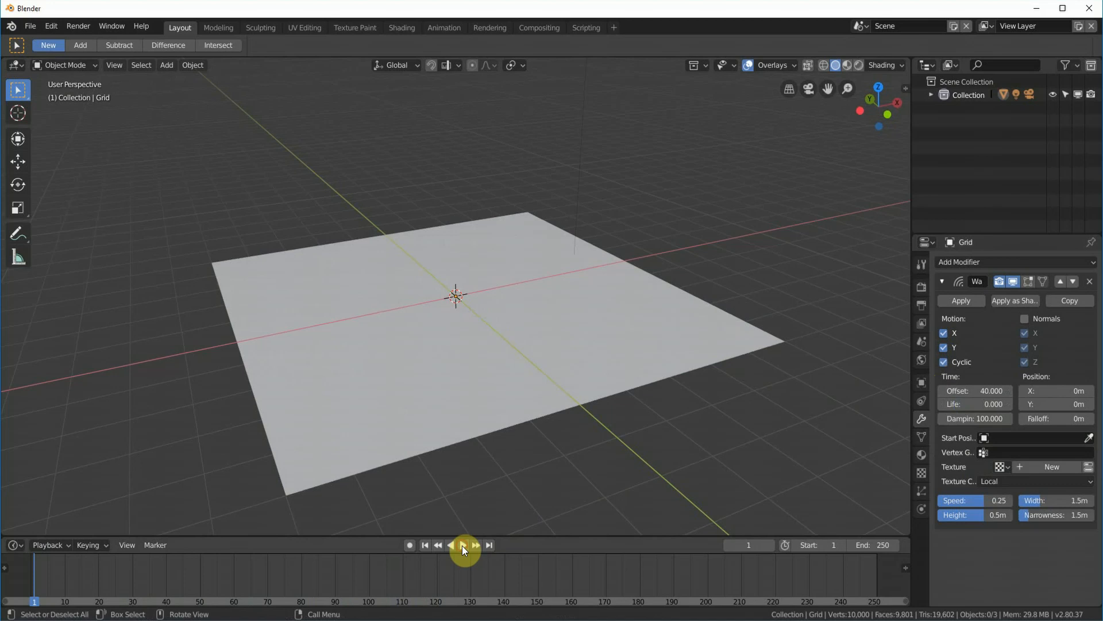
click(463, 544)
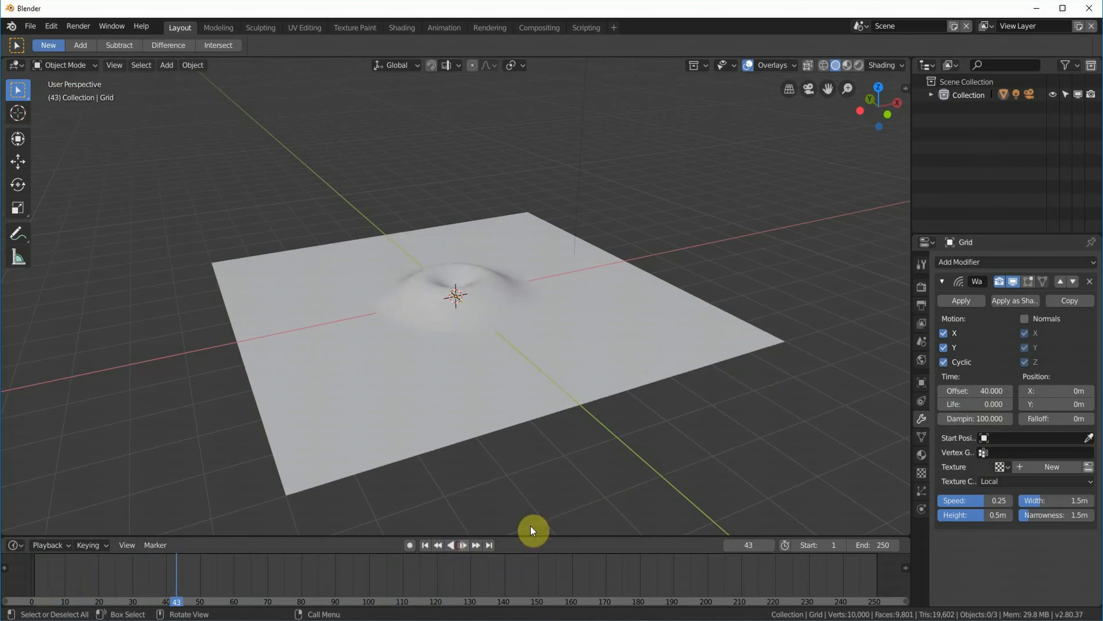
drag(974, 390, 988, 390)
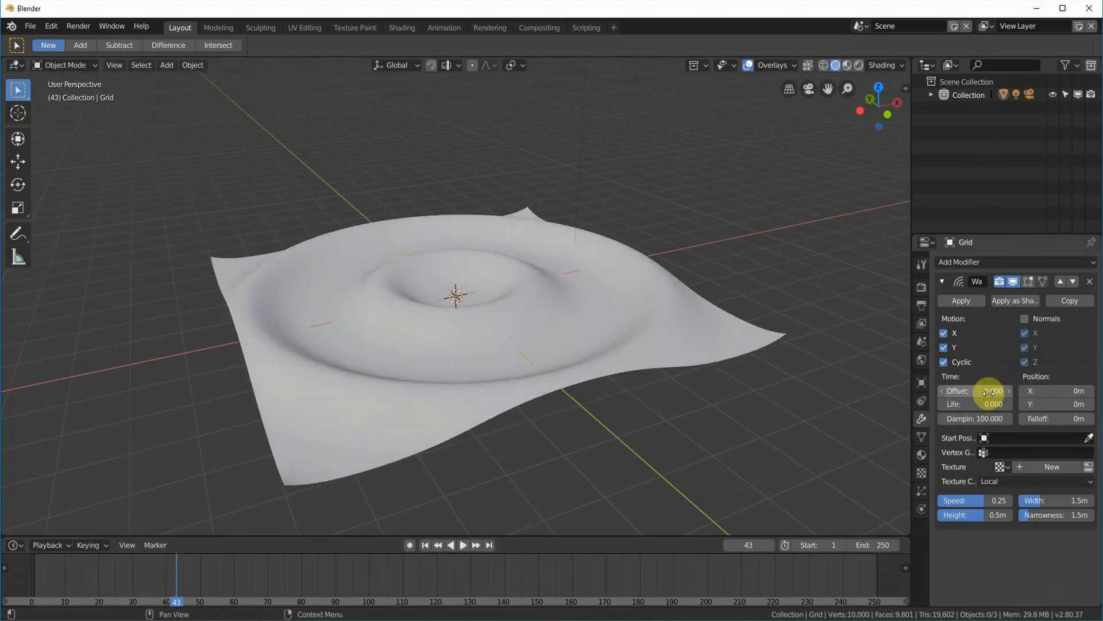
click(424, 545)
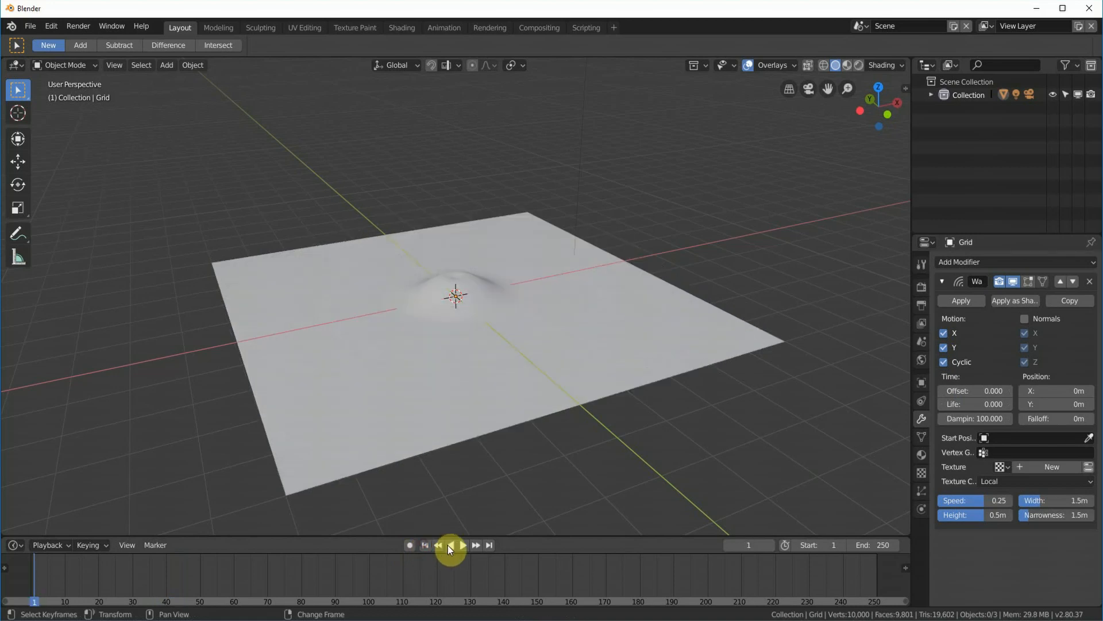
Replay the wave from frame 1 with the 6 m falloff applied
click(461, 545)
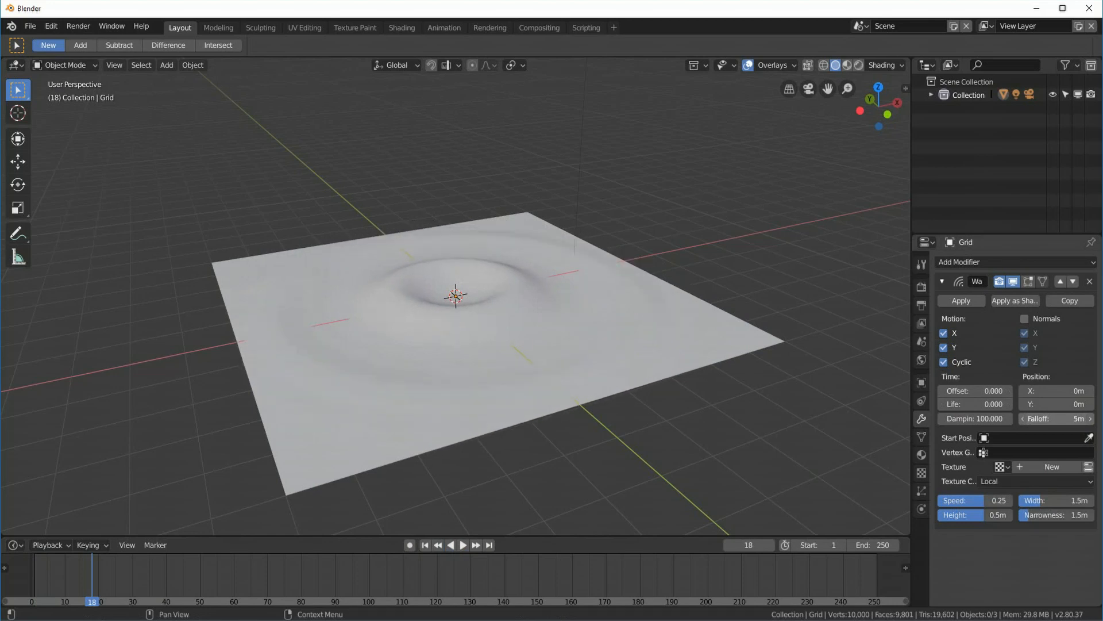
click(425, 545)
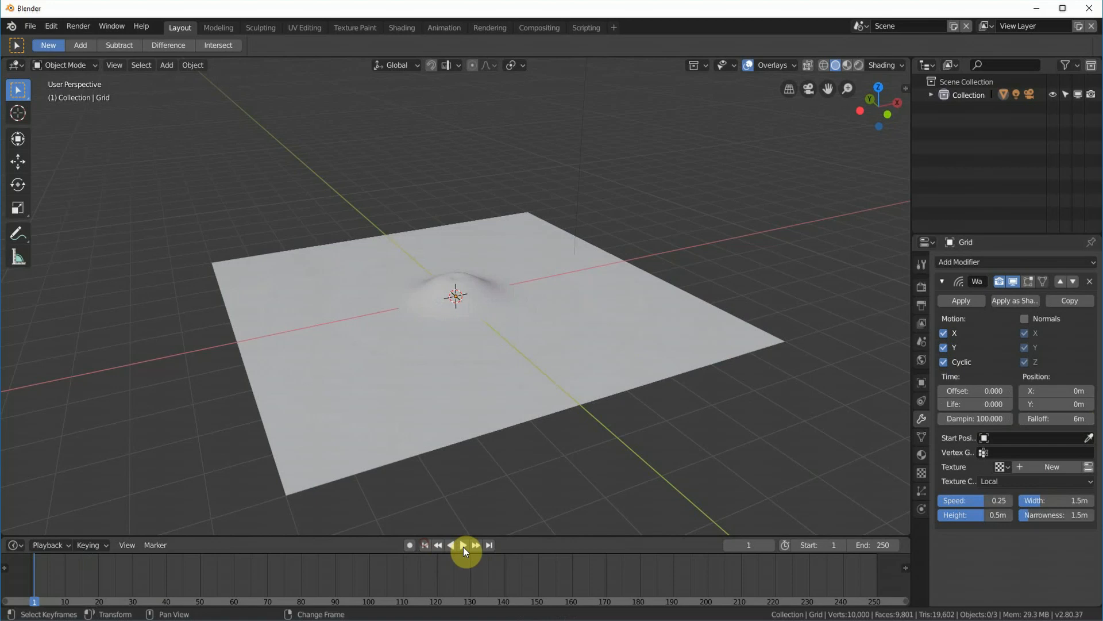
click(462, 545)
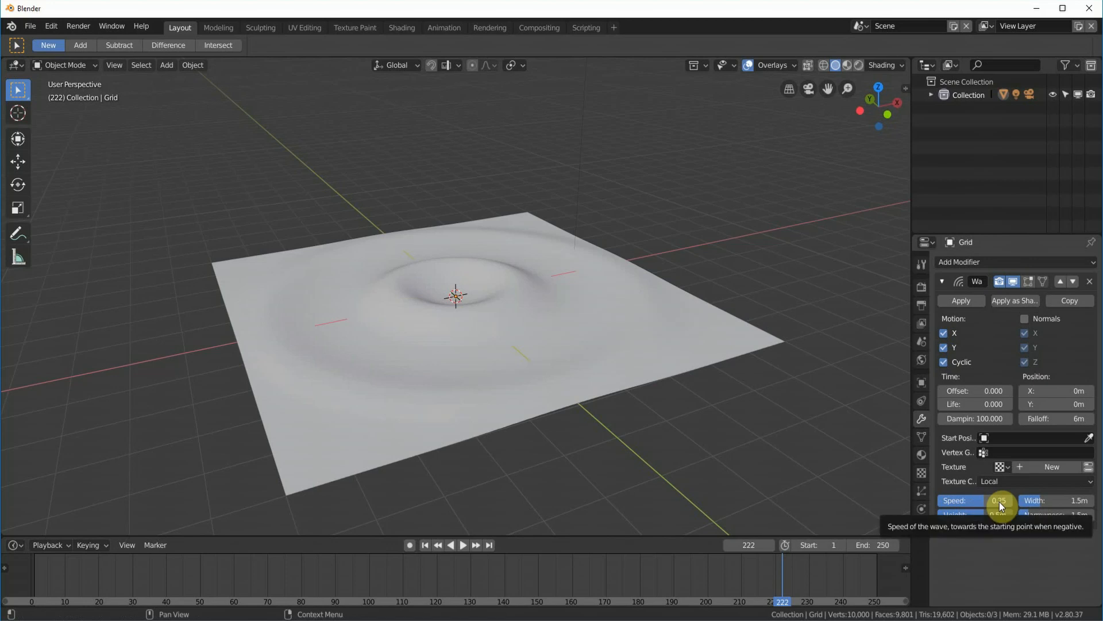
Drag the wave Speed down to 0.02 and replay the slowed wave from frame 1
click(462, 545)
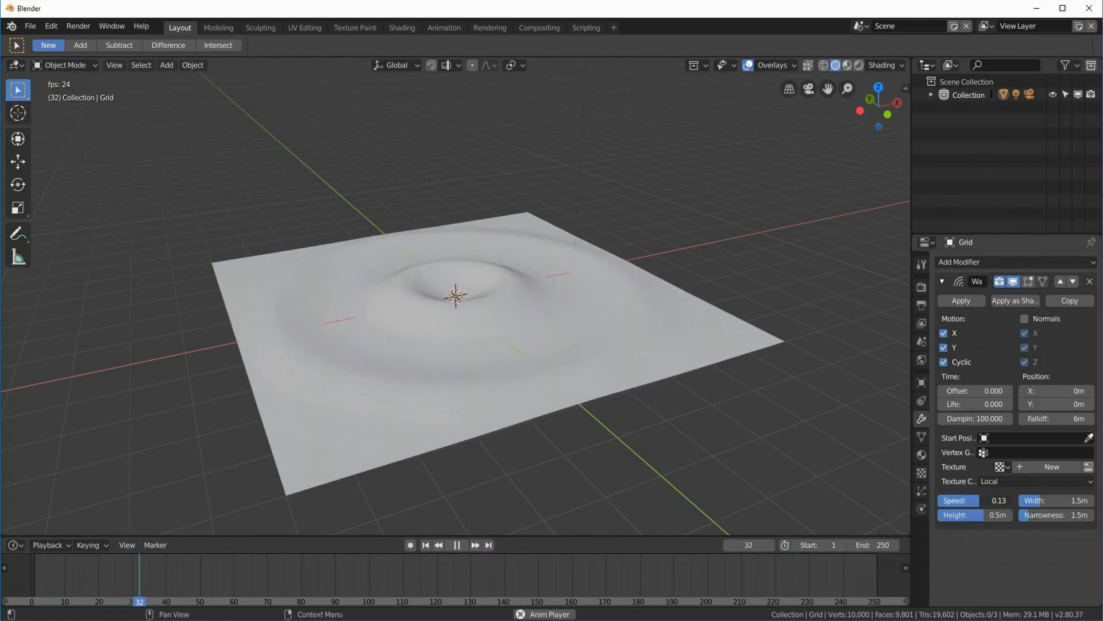
drag(999, 500, 982, 501)
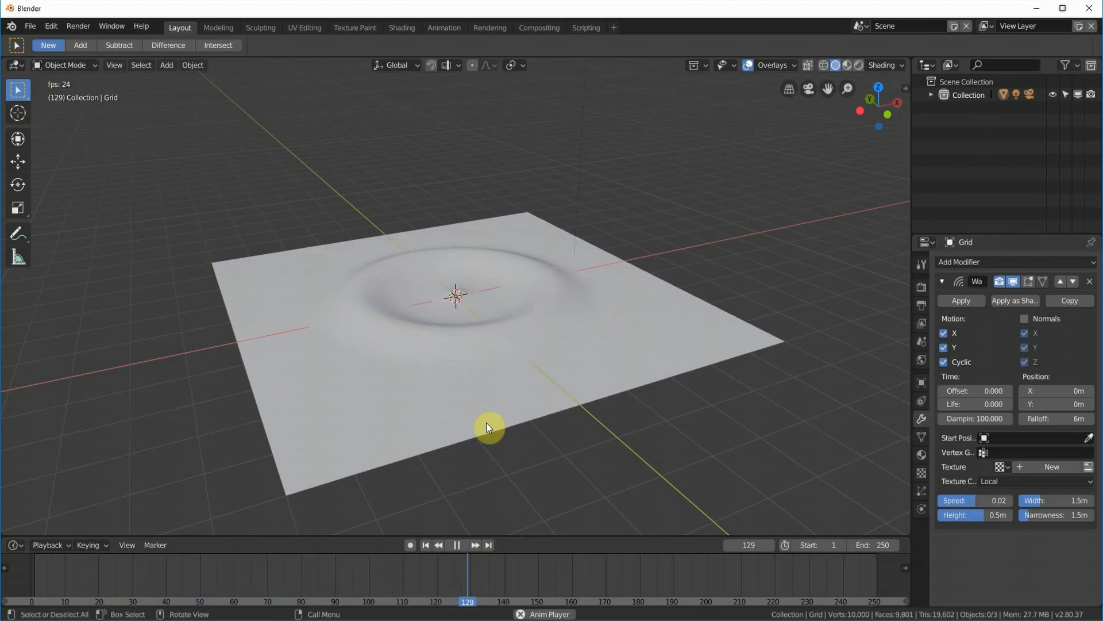
click(456, 544)
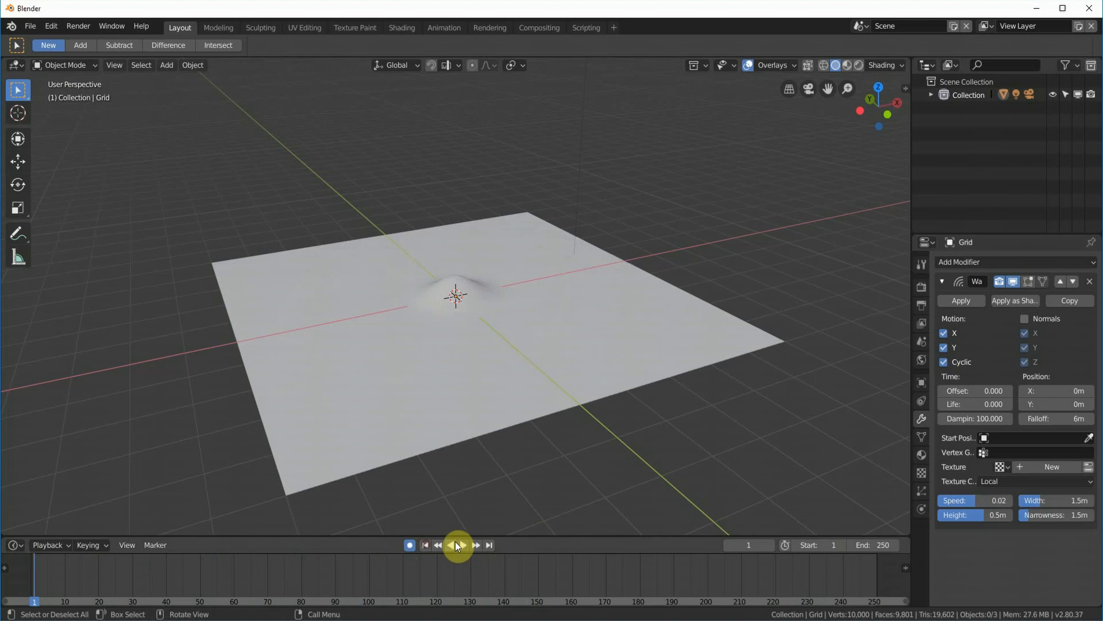
click(461, 545)
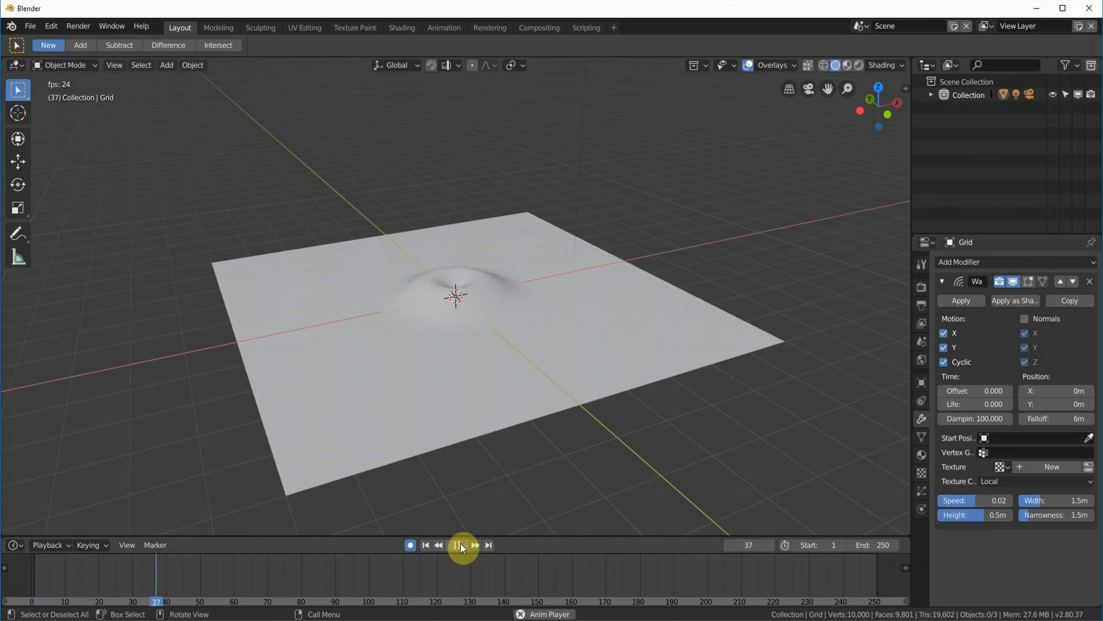
click(458, 545)
text(1)
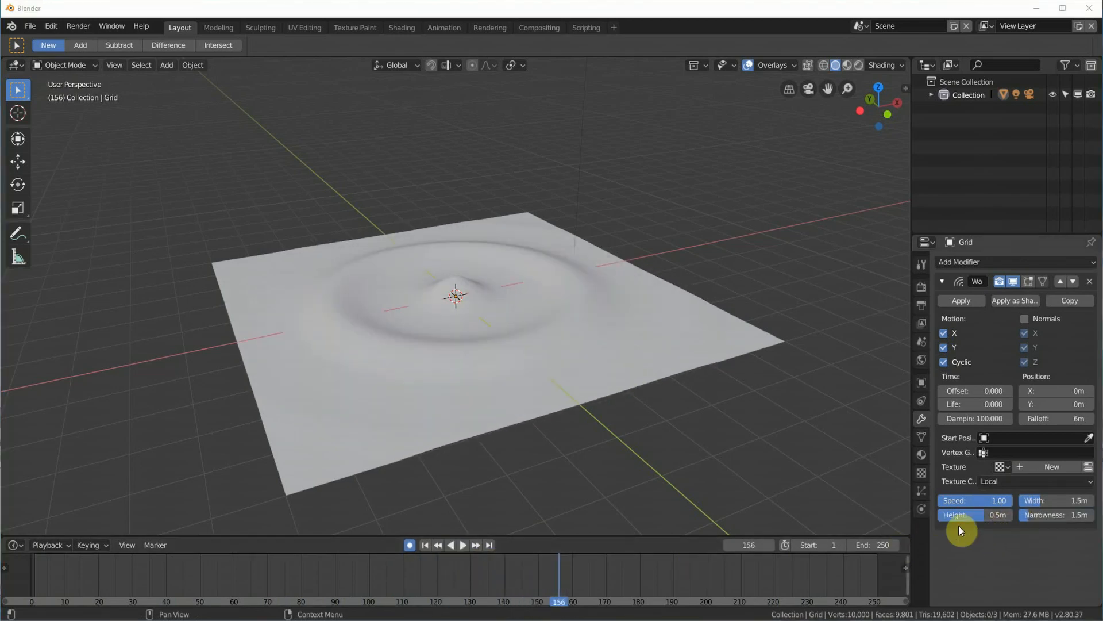
Set Speed to 1.00 and drag the wave Height up to 2 m
drag(975, 514, 999, 514)
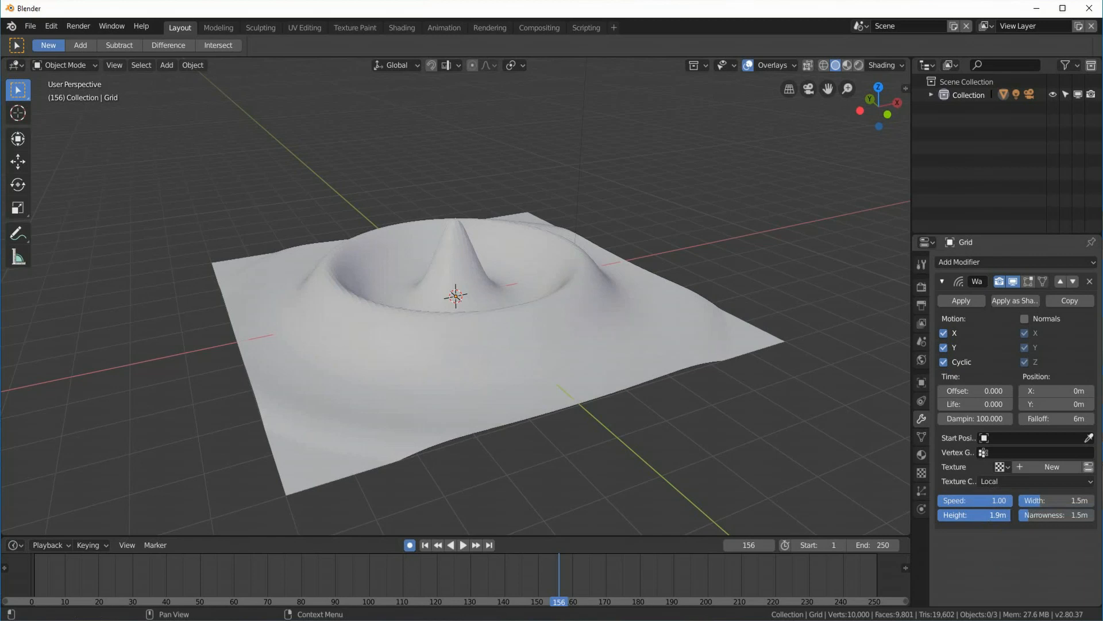
drag(985, 514, 1010, 514)
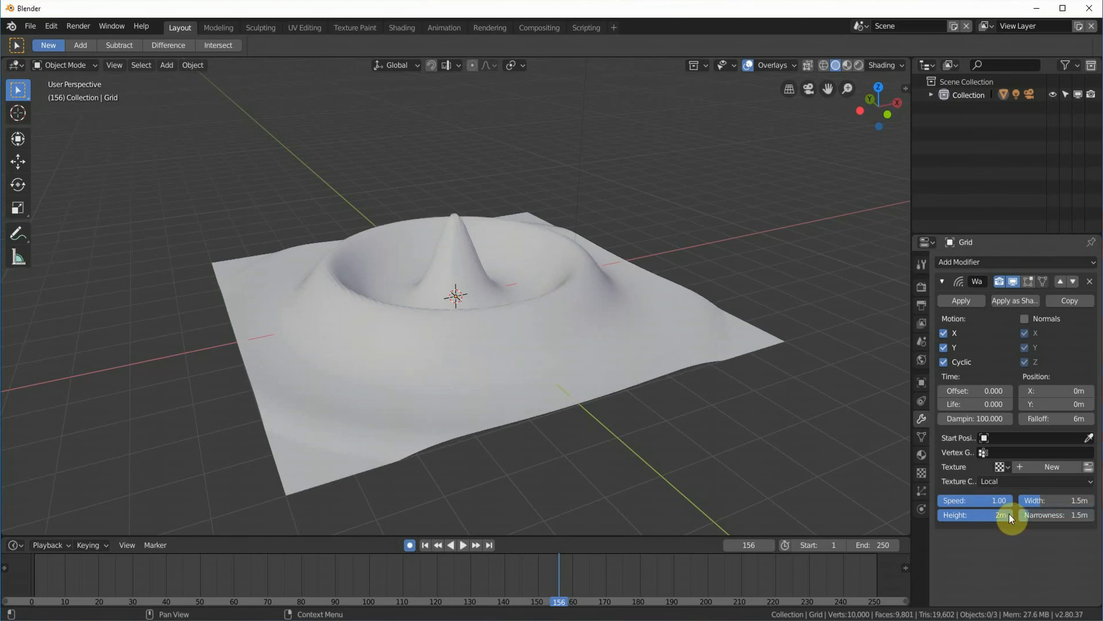
drag(999, 514, 971, 514)
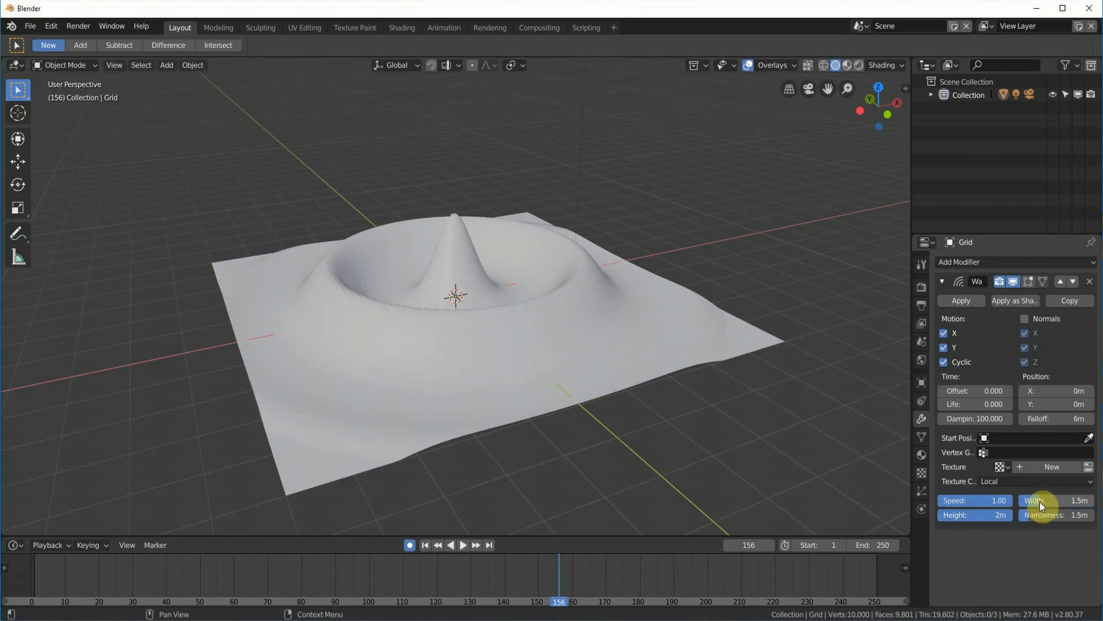
Preview the wave playback, then narrow the Wave modifier width from 0.31m to 0.27m
drag(1056, 499, 1084, 499)
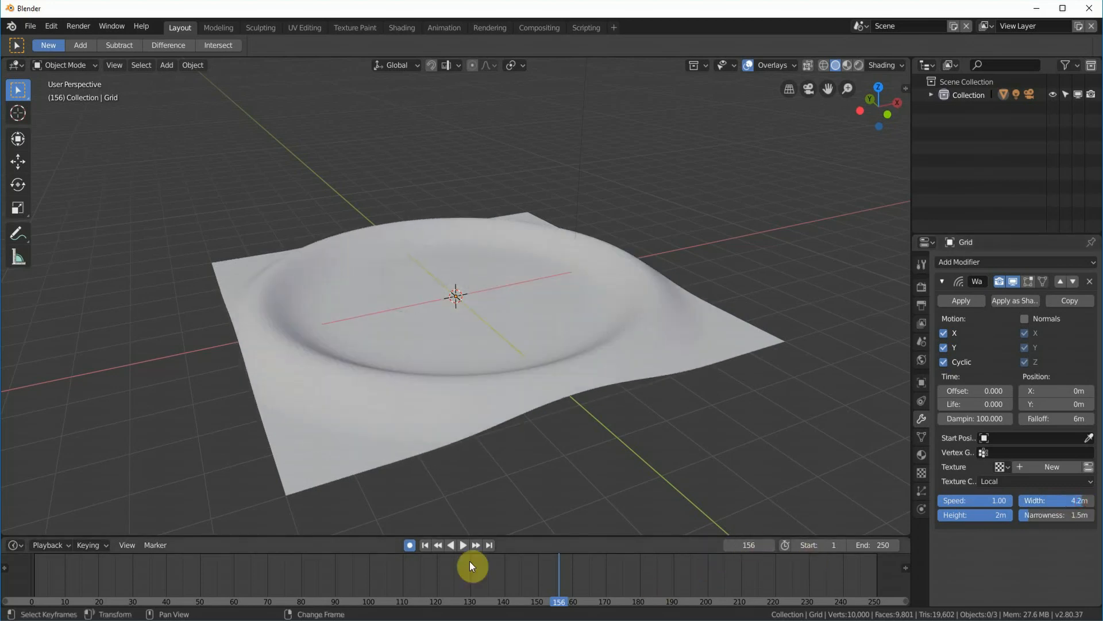
click(463, 544)
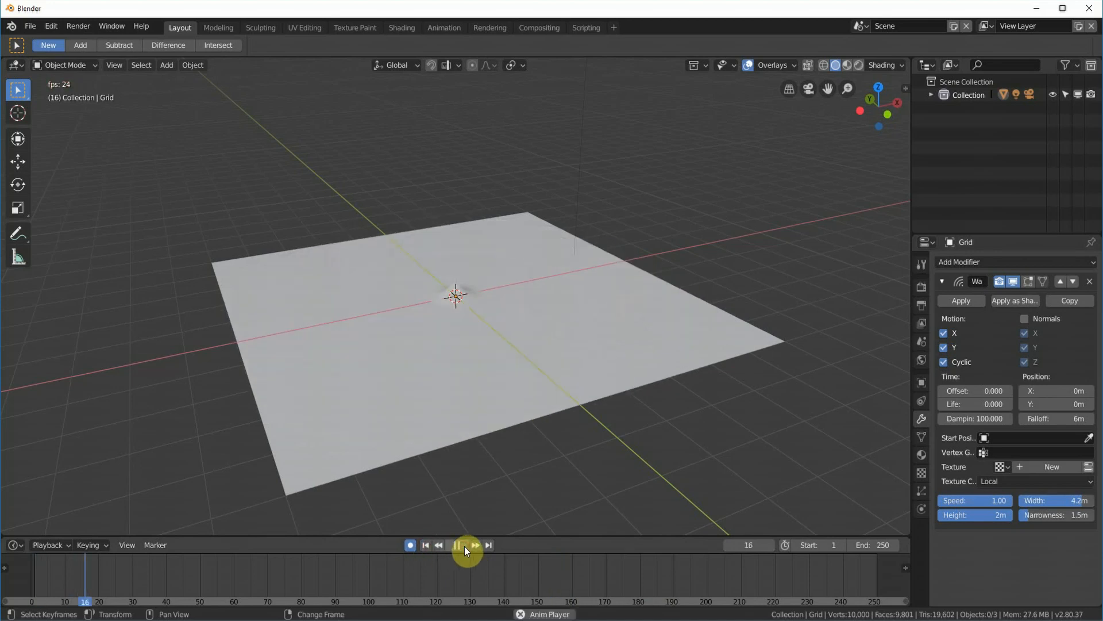
click(462, 544)
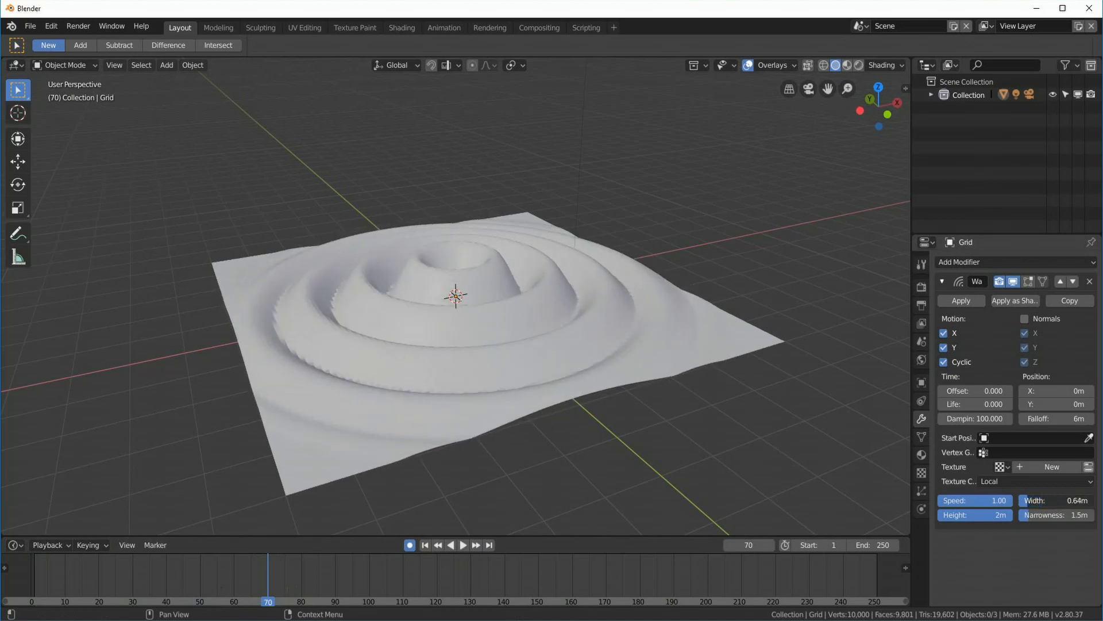
click(1073, 500)
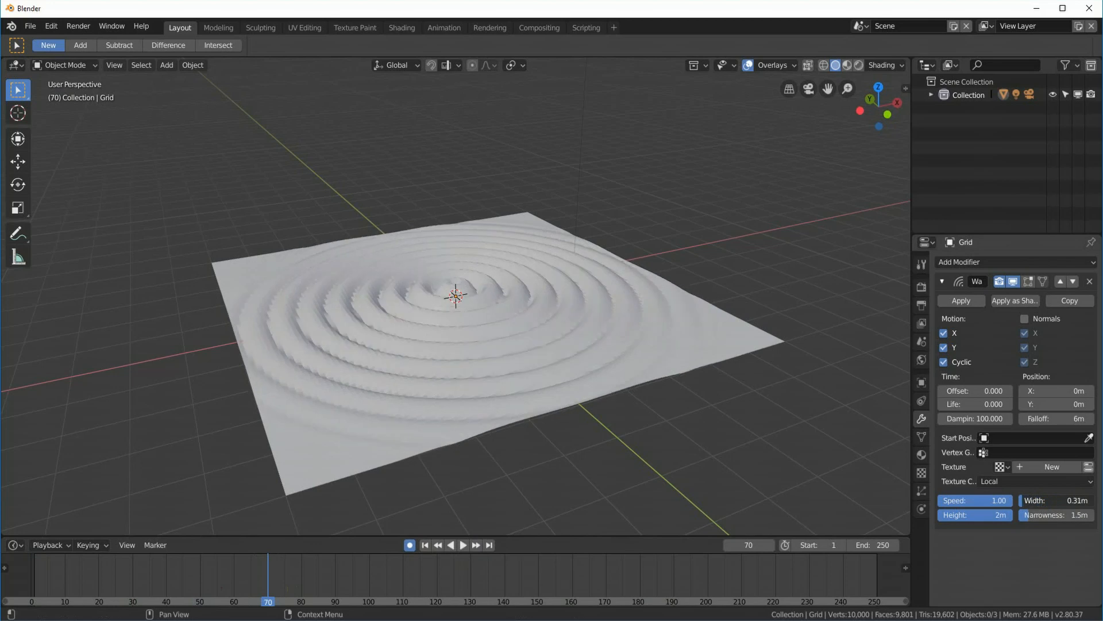
drag(1056, 500, 1035, 501)
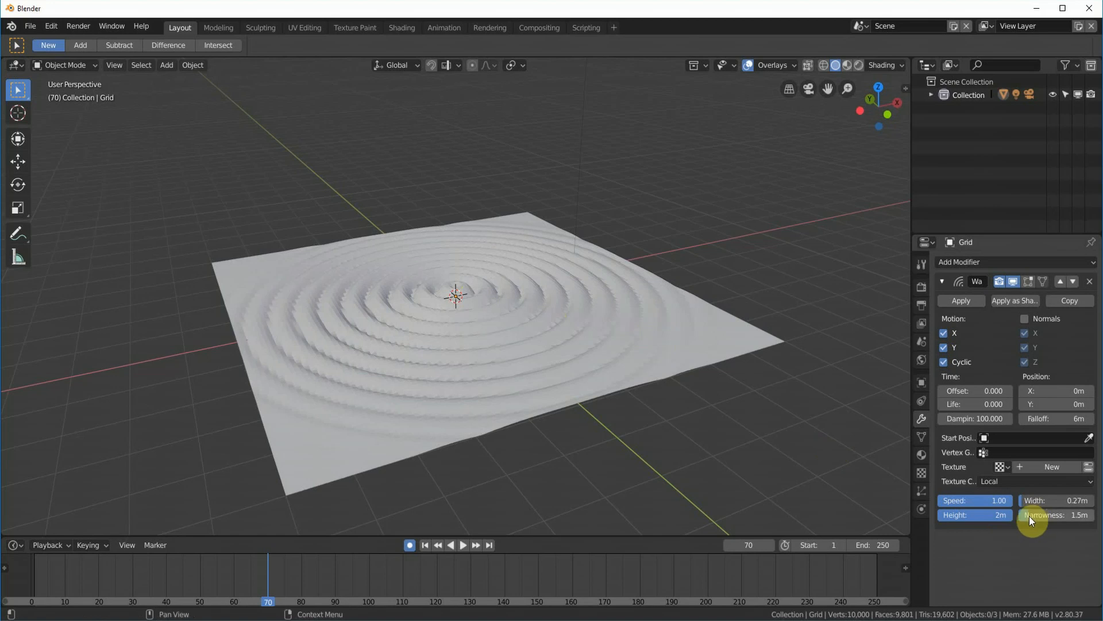
Set the wave to height 1.3m, width 2.3m, narrowness 9 and speed 0.17, and play it
drag(1056, 500, 1083, 500)
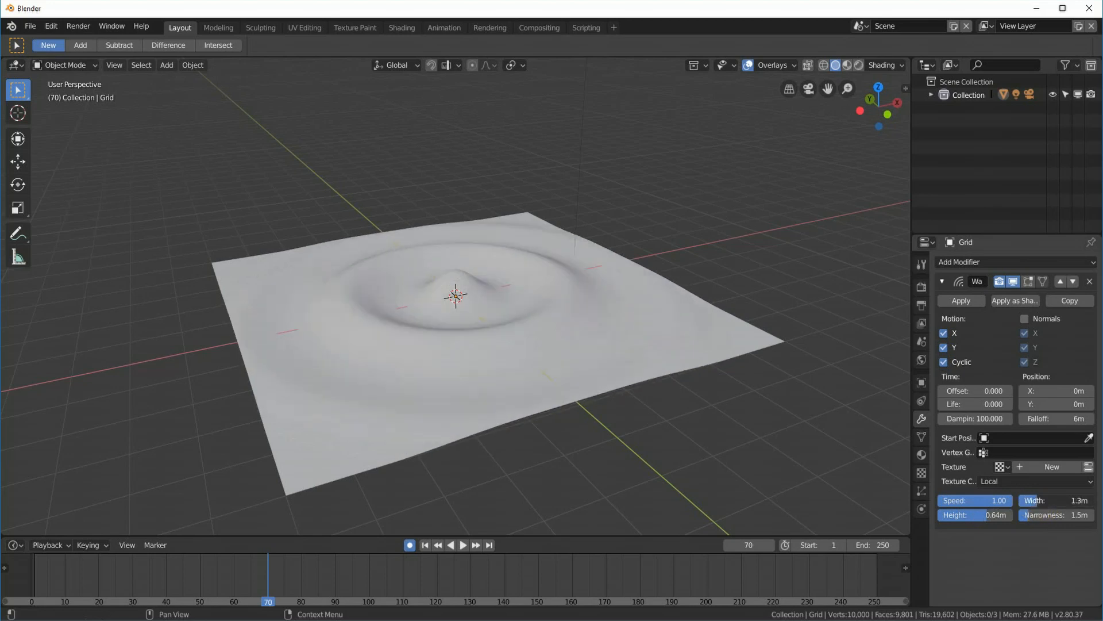
drag(1056, 501, 1034, 501)
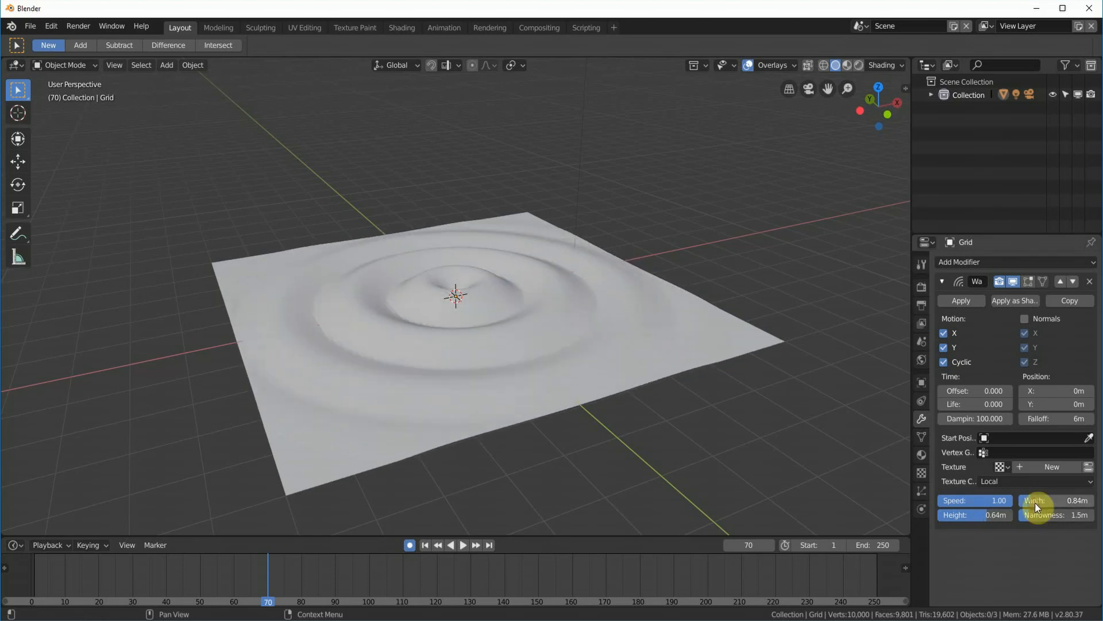
drag(1048, 514, 1077, 514)
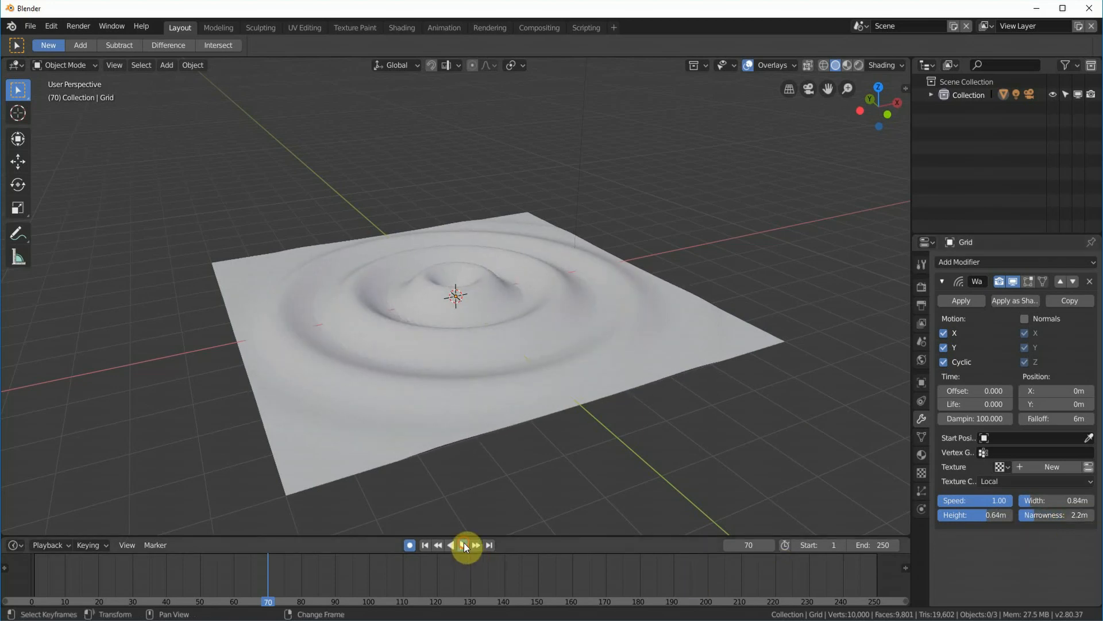
click(464, 545)
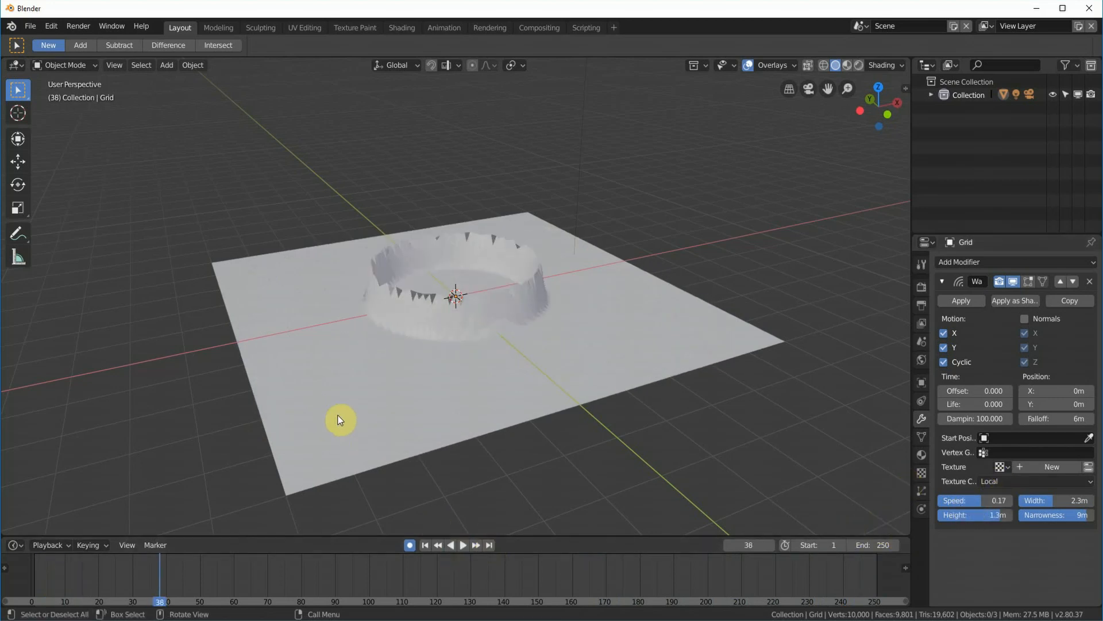
mouse_move(463, 425)
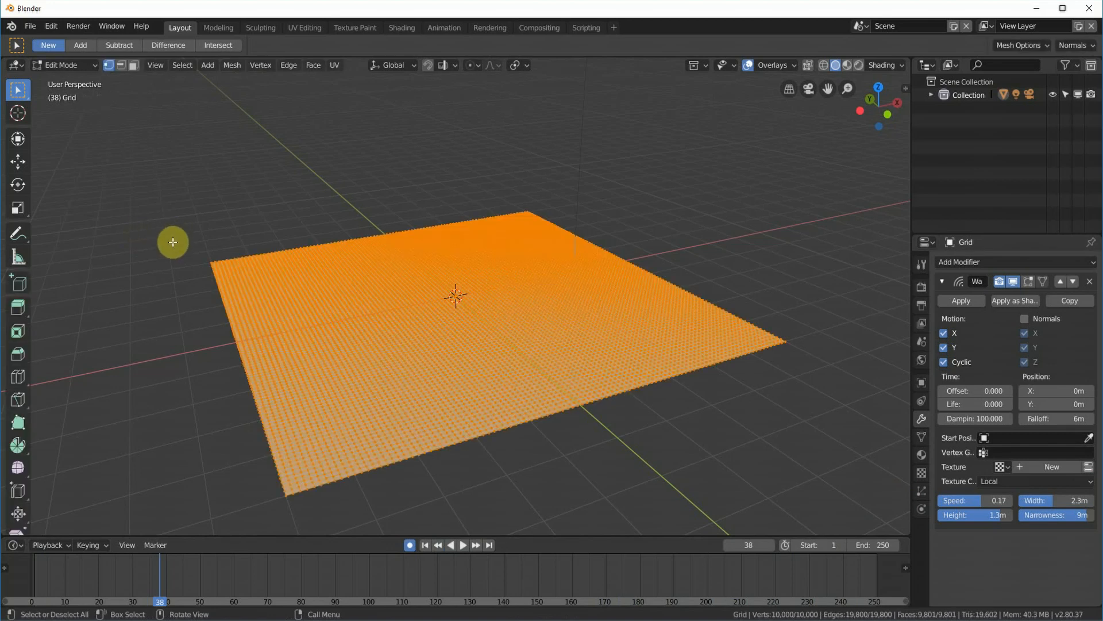
mouse_move(201, 244)
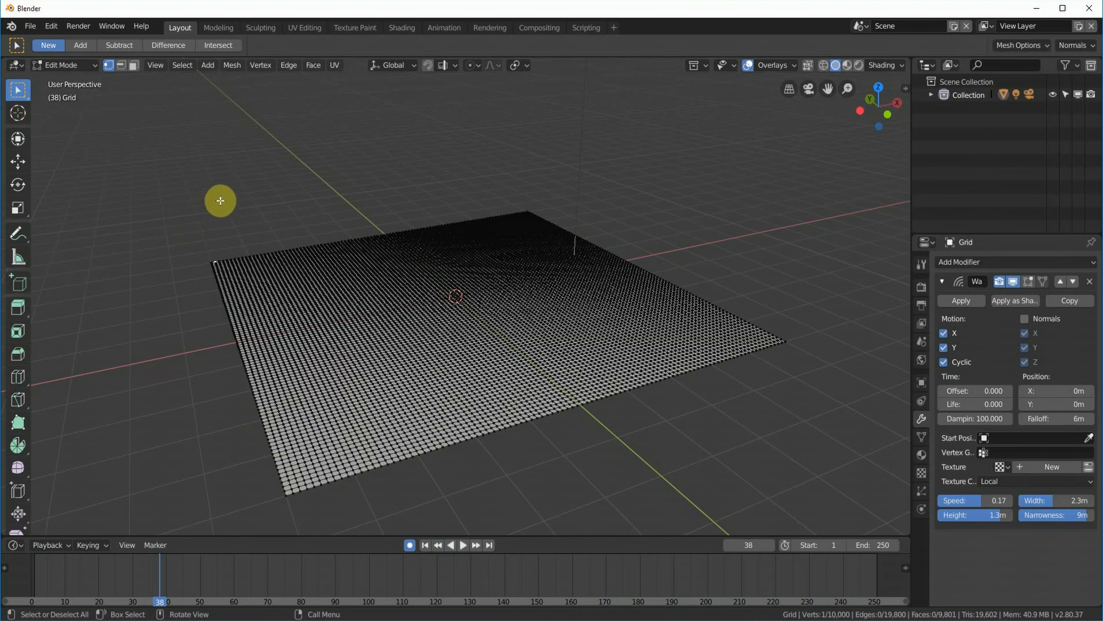
Box-select the grid's near-left corner vertices and assign them to a new vertex group
drag(220, 200, 470, 396)
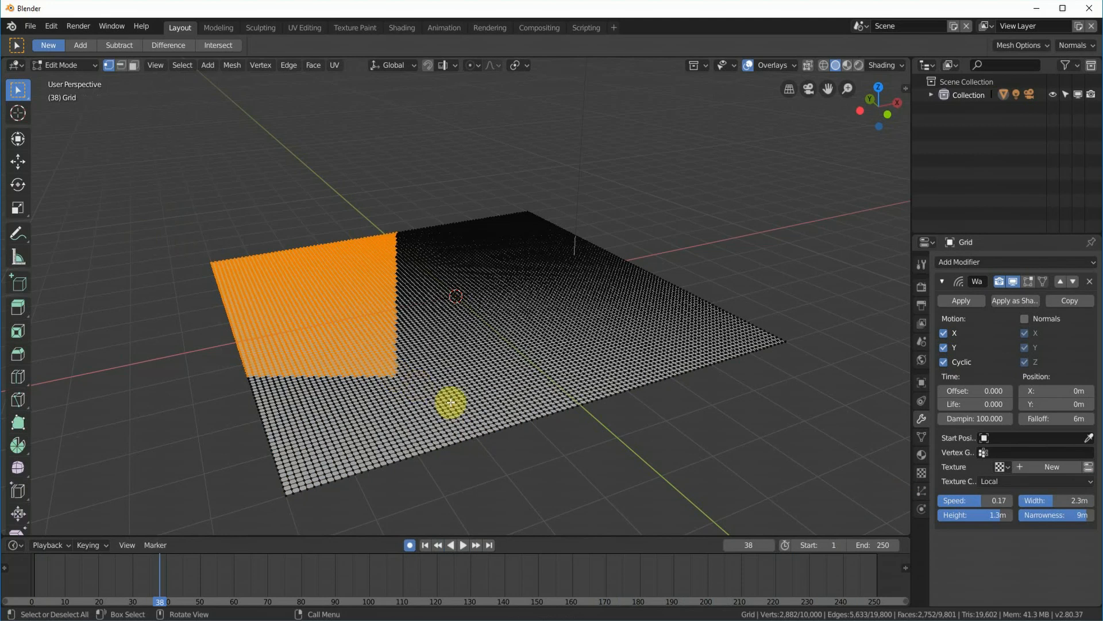
key(ctrl+g)
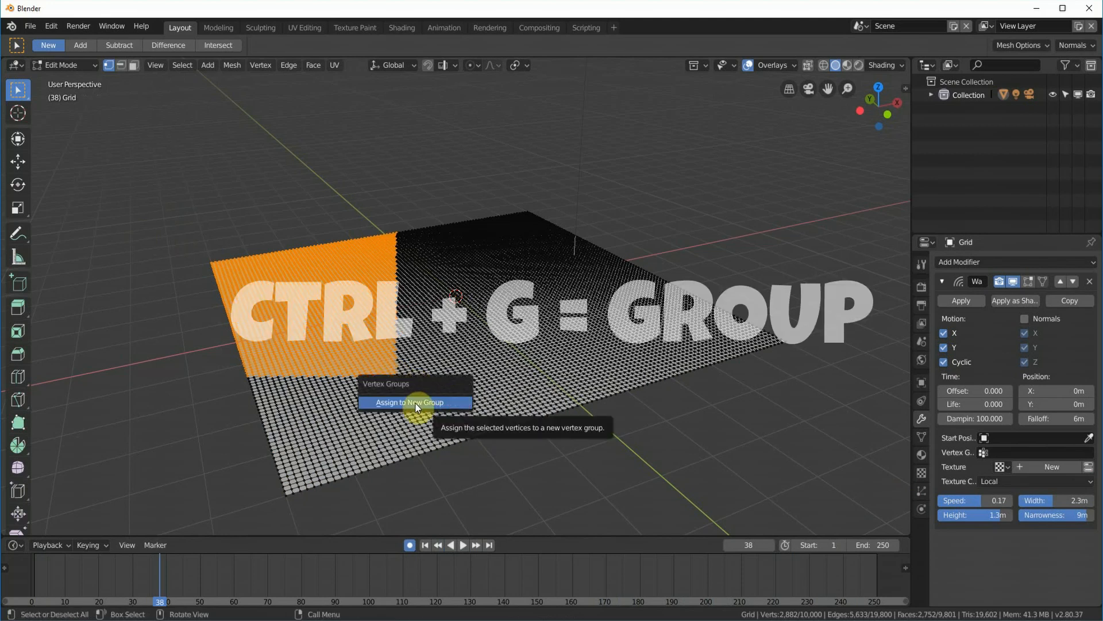
click(411, 402)
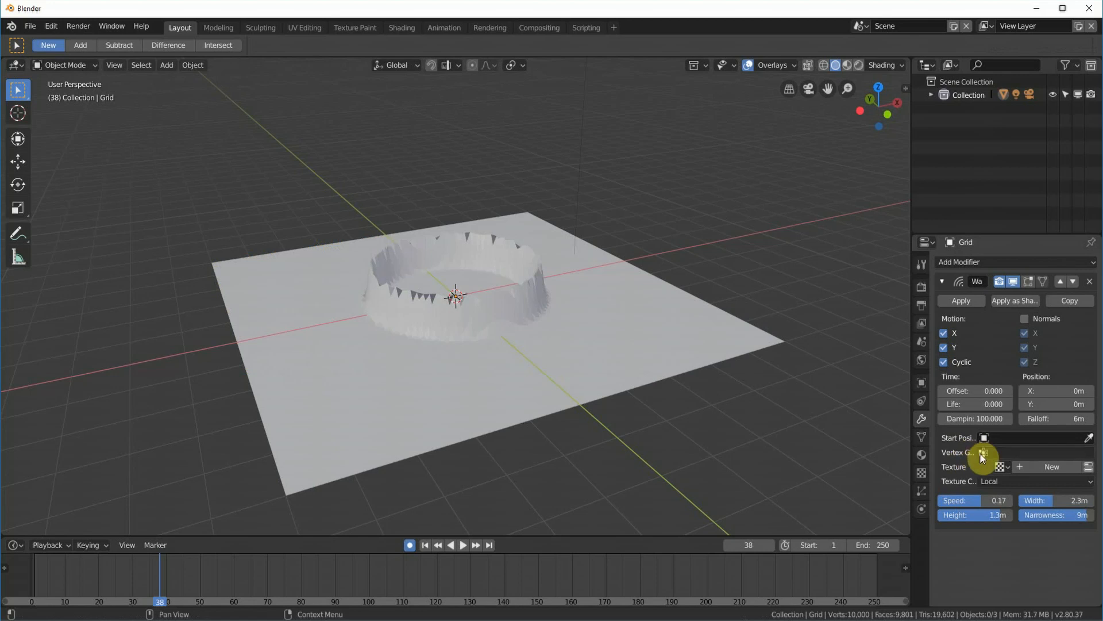
Choose the new vertex group in the Wave modifier's Vertex Group field and replay
click(983, 452)
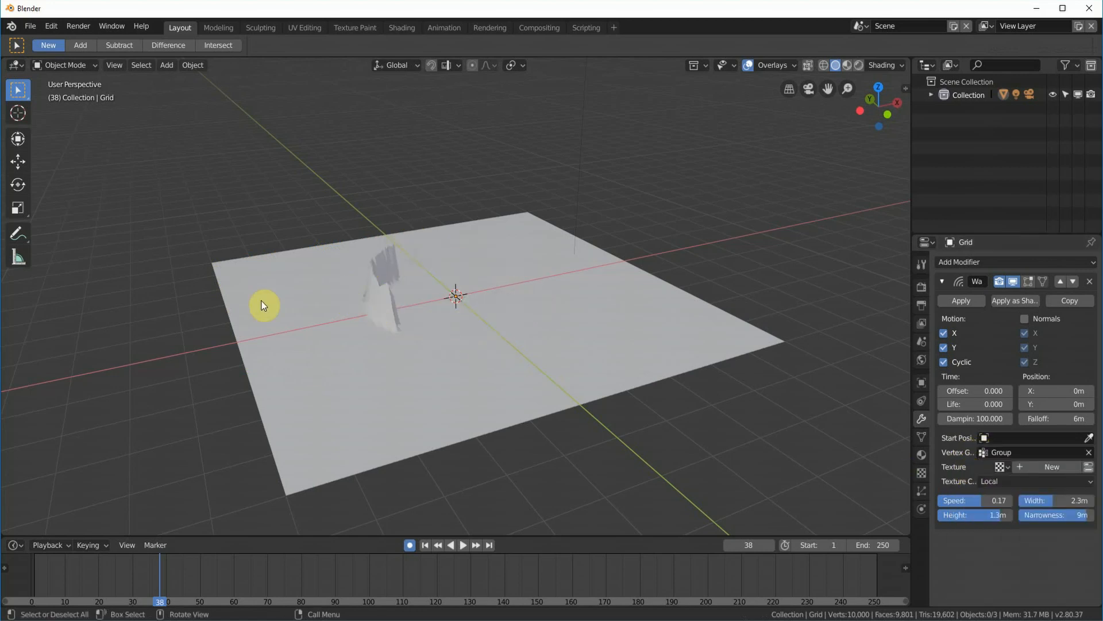
click(462, 545)
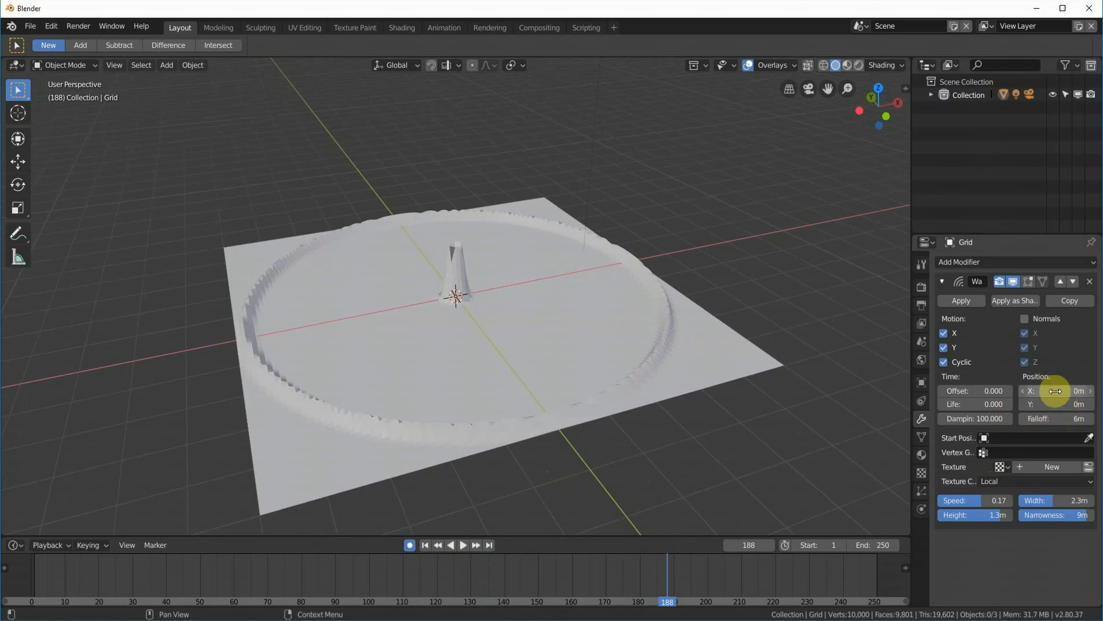
Drag the wave's Position fields to X 4m and Y 4m
drag(1055, 391, 1013, 390)
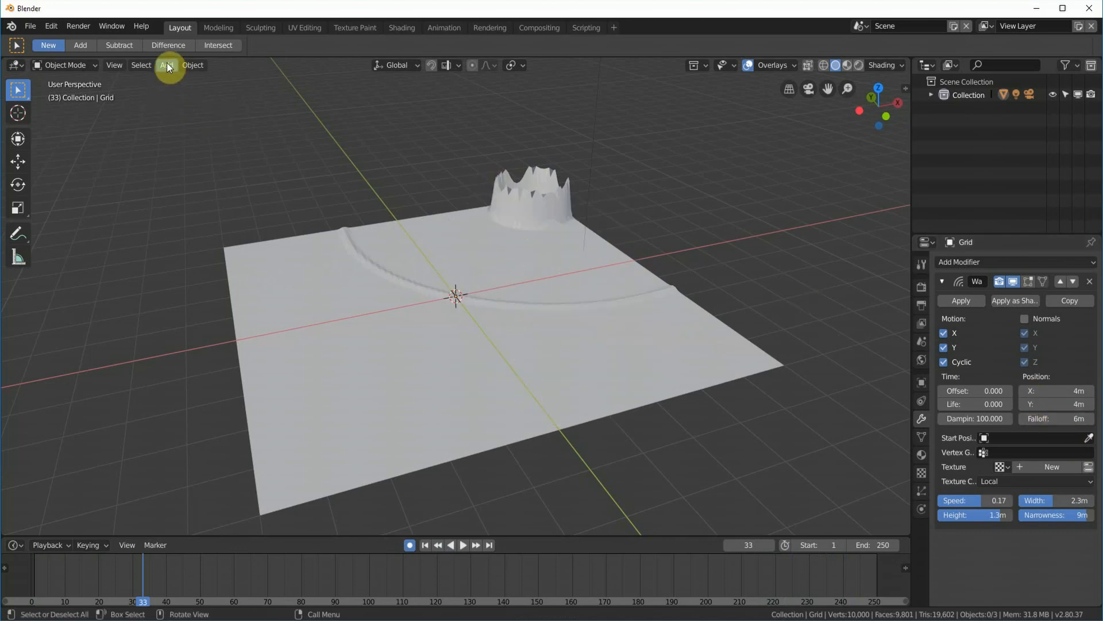
Add a Plain Axes empty at the origin and set it as the Grid wave's start position object
click(167, 65)
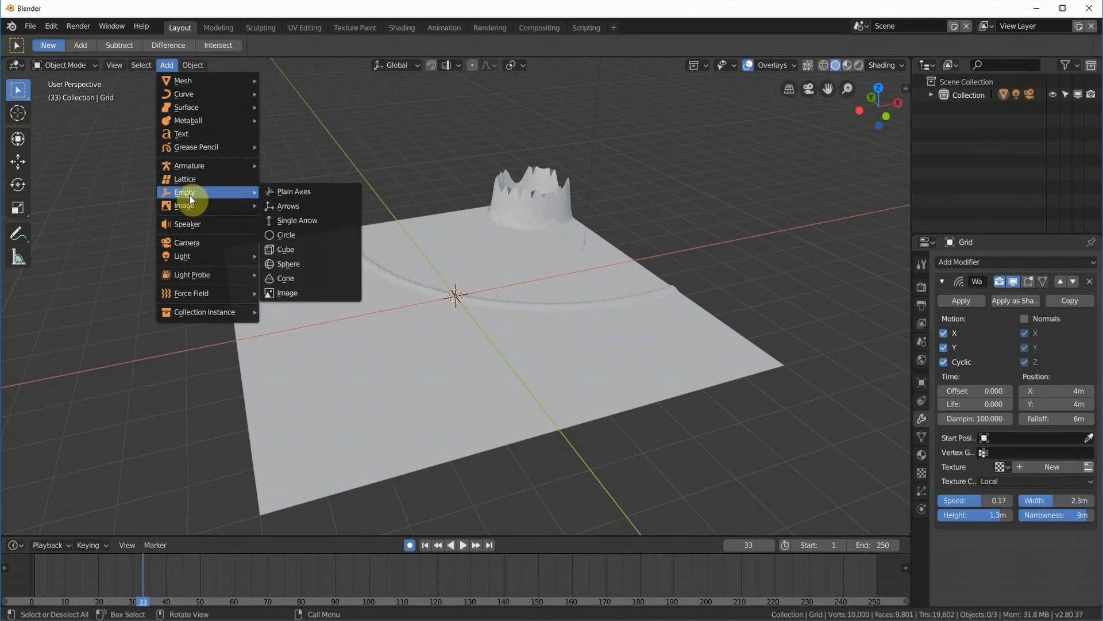
mouse_move(293, 191)
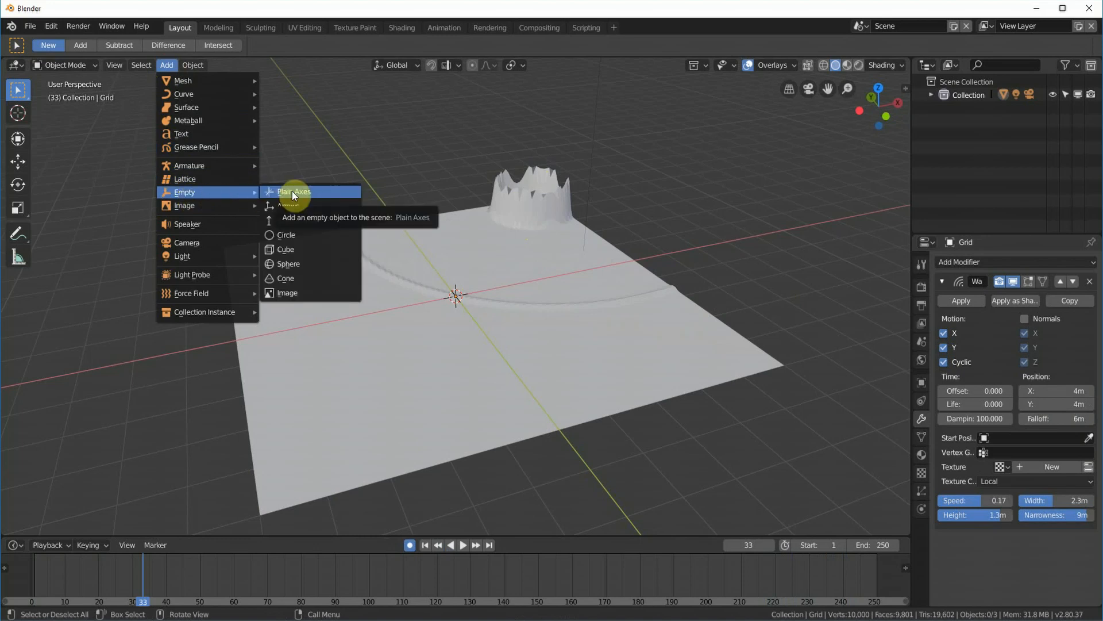
click(292, 191)
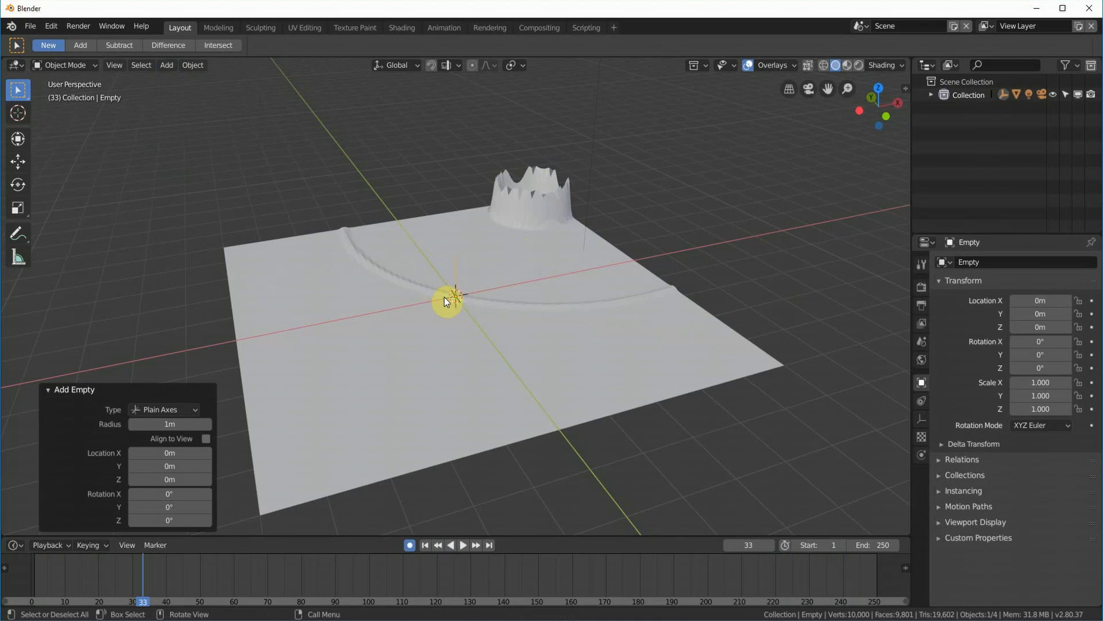
click(450, 295)
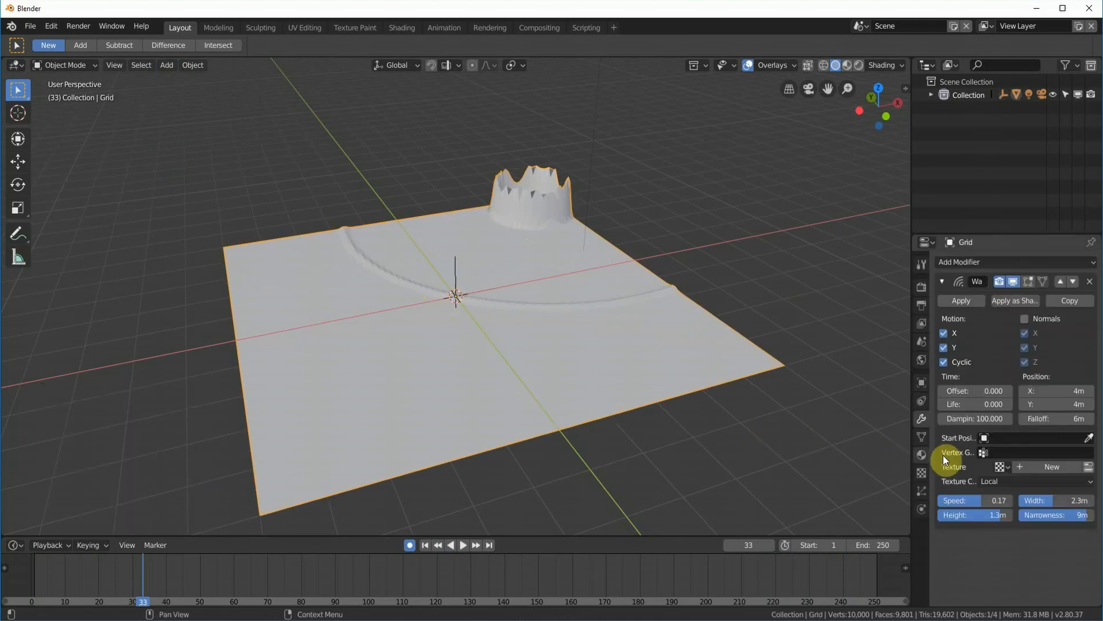
click(985, 437)
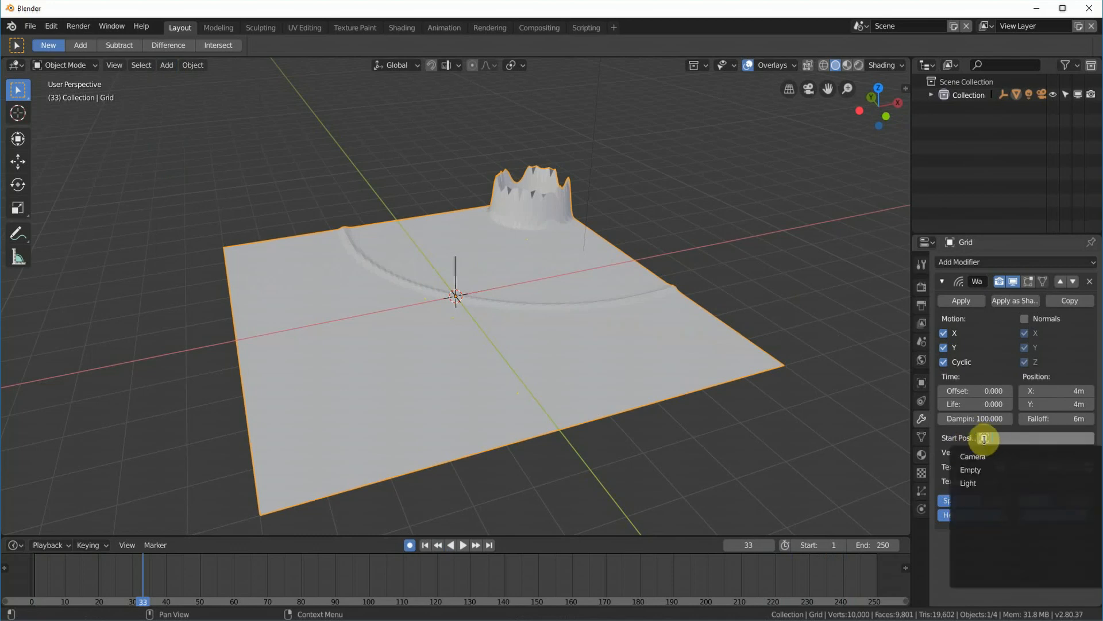
mouse_move(971, 469)
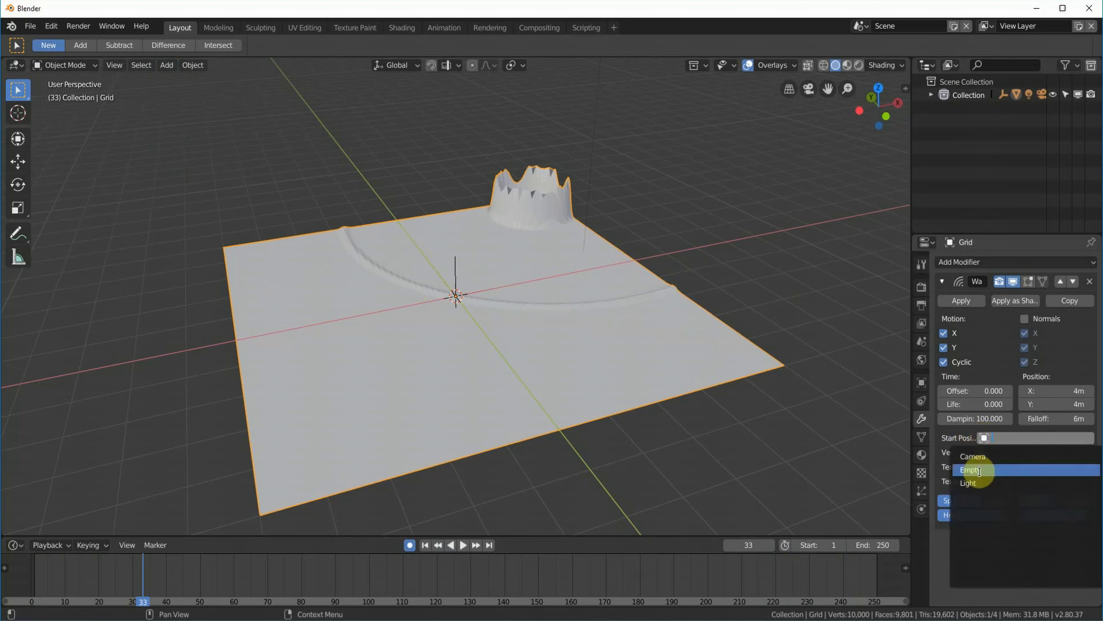
click(972, 469)
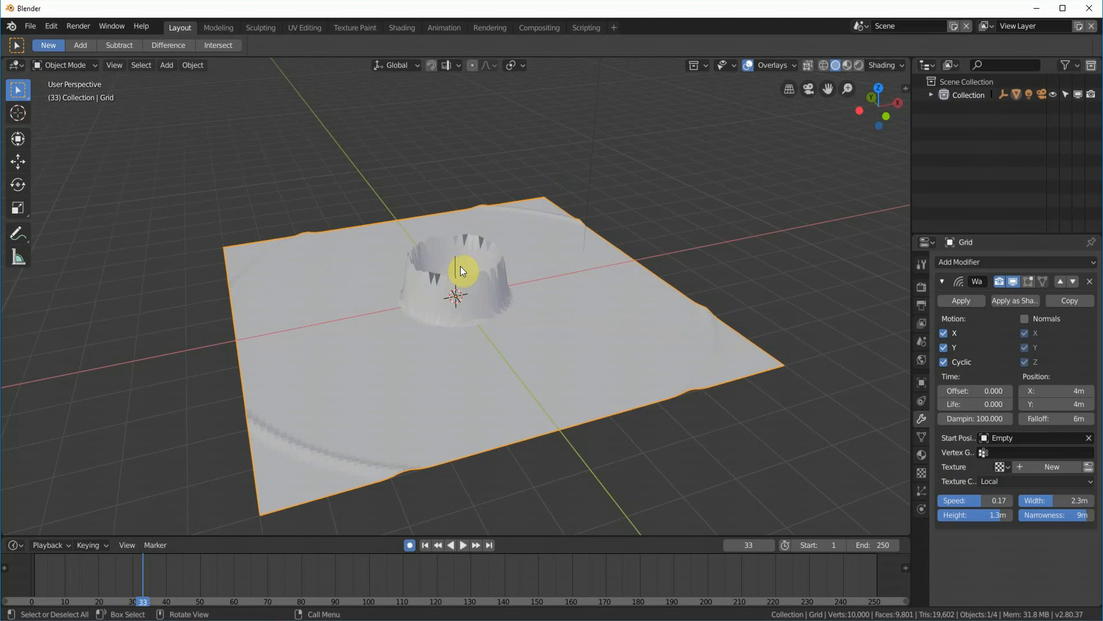
mouse_move(456, 266)
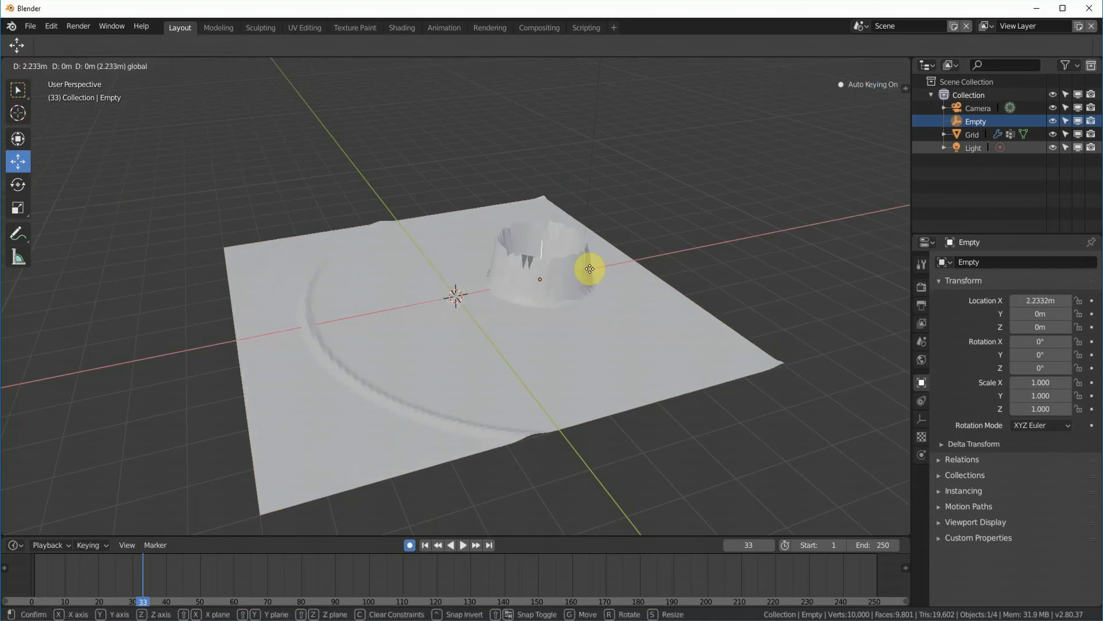
Keyframe the Empty moving along X, along Y, then to the far-left area, and play
drag(589, 268, 502, 199)
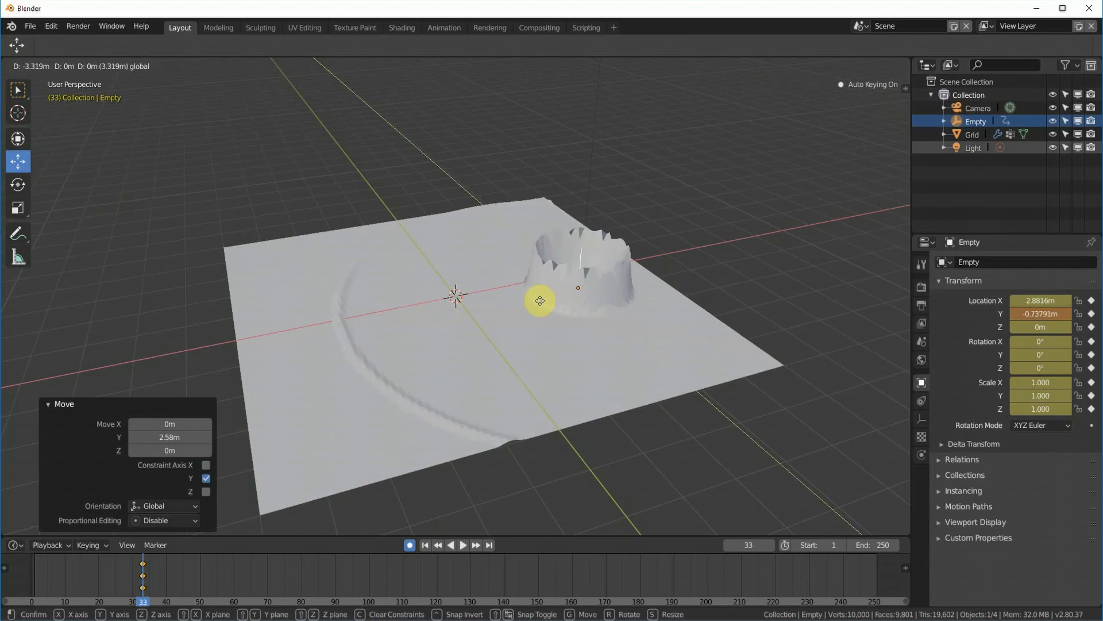
drag(539, 300, 580, 335)
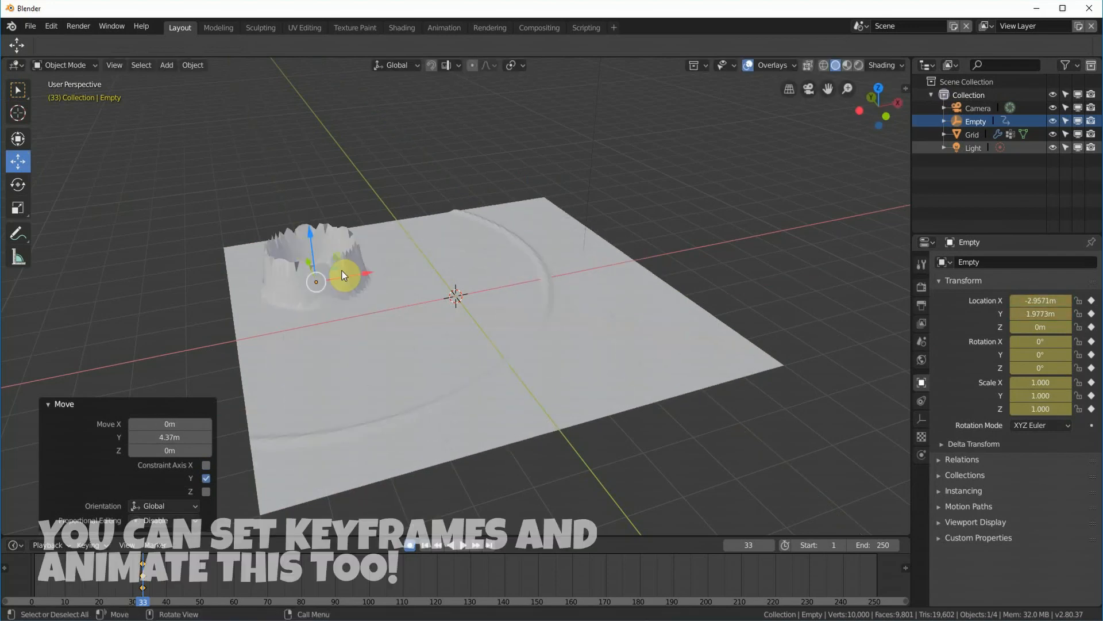
drag(342, 275, 458, 253)
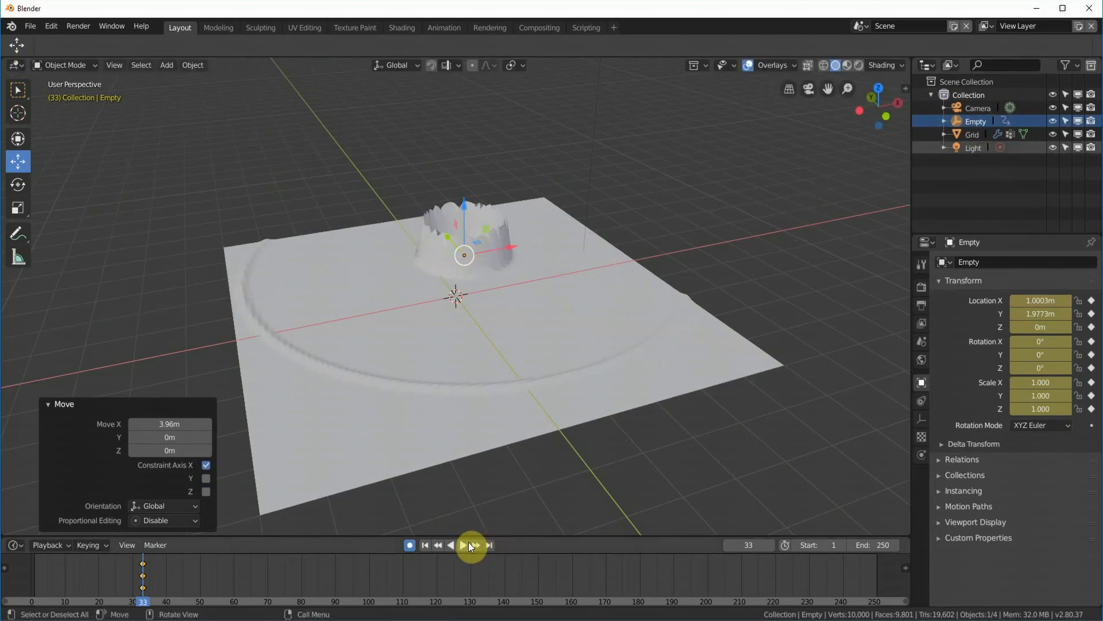
click(462, 545)
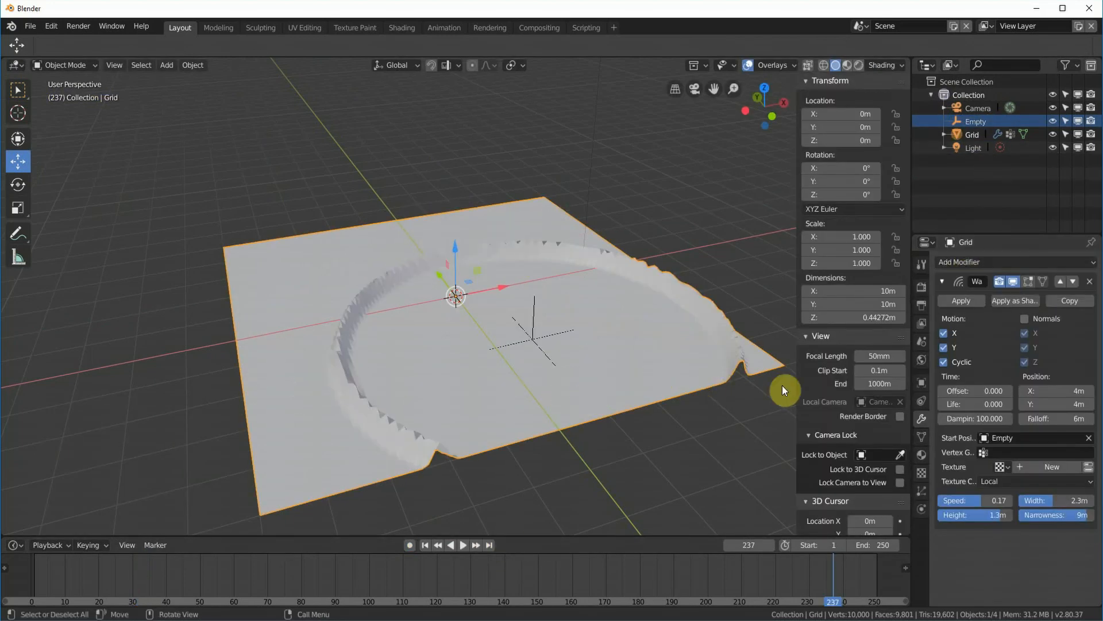
Copy the Wave modifier into a second Wave modifier and play the combined waves
click(1013, 262)
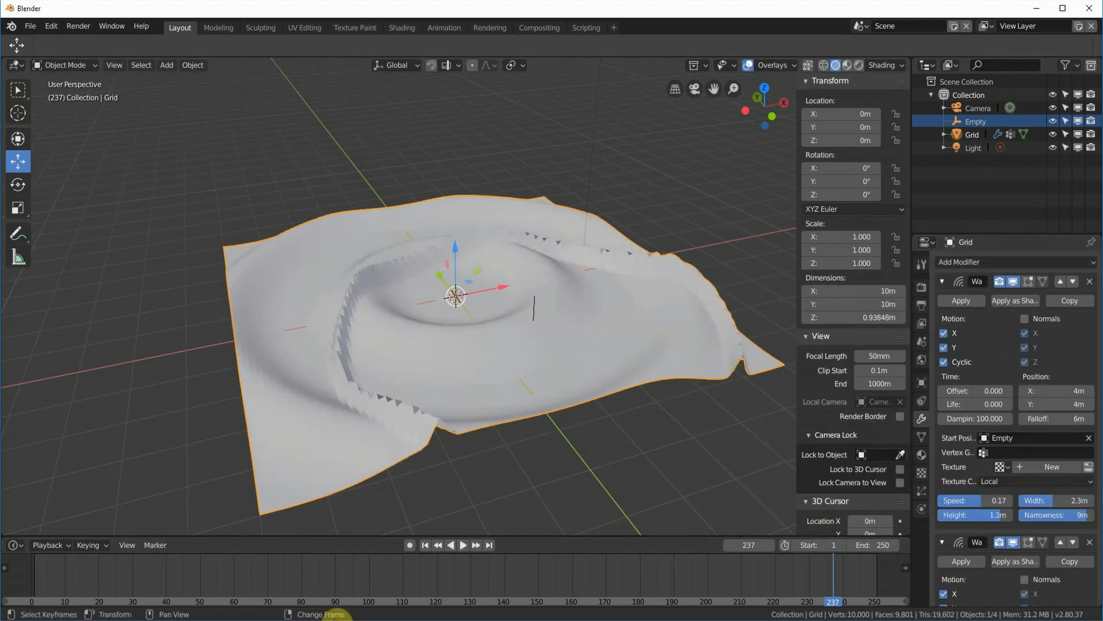
click(461, 545)
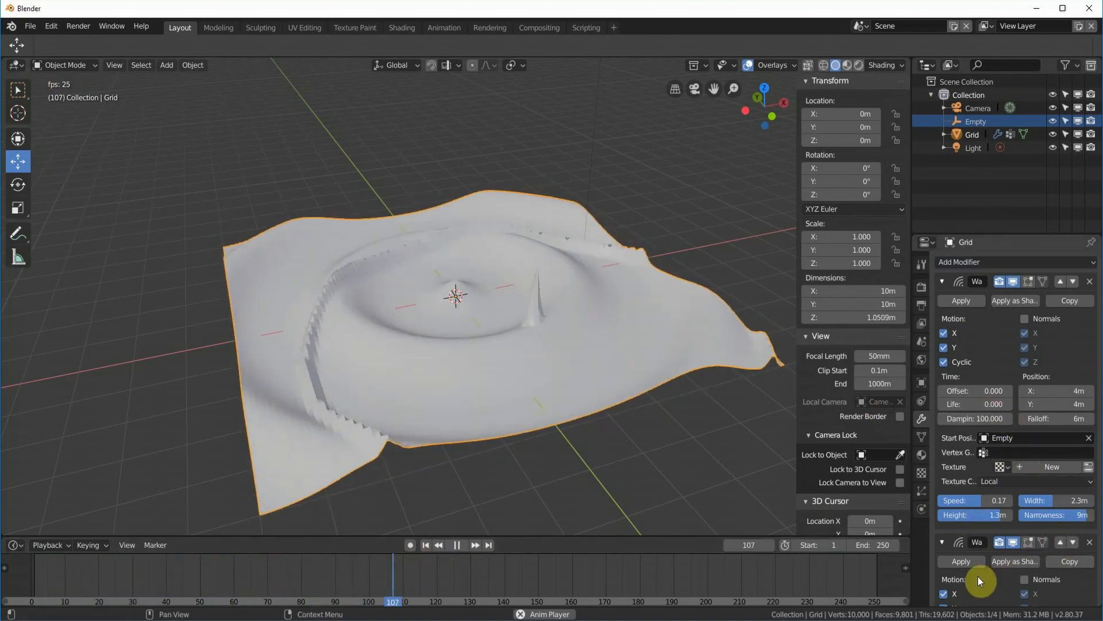
click(457, 544)
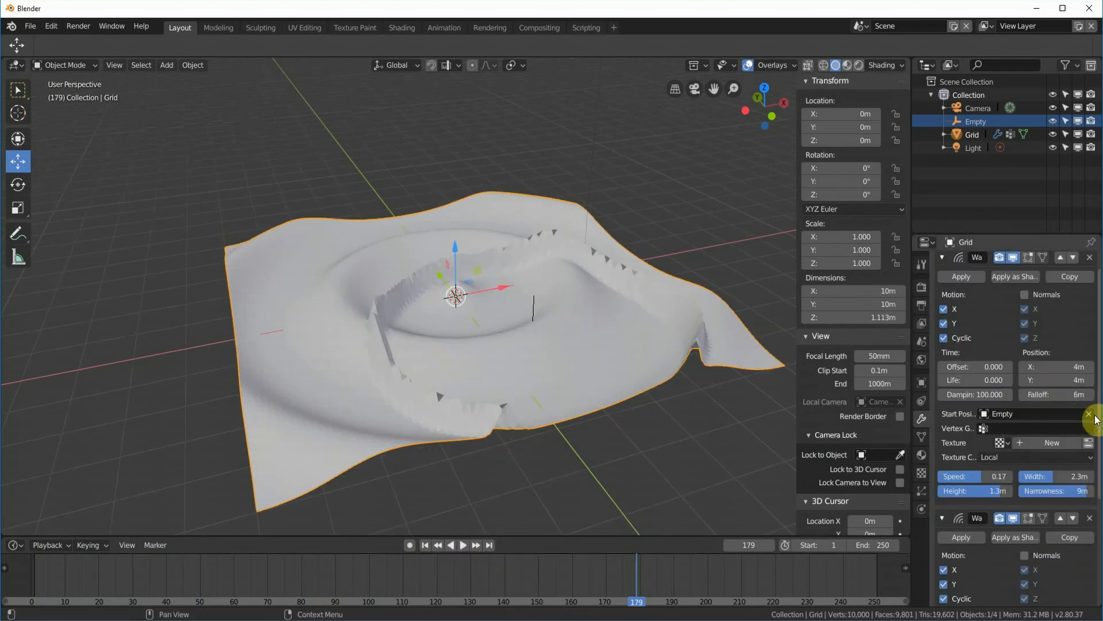
mouse_move(1028, 338)
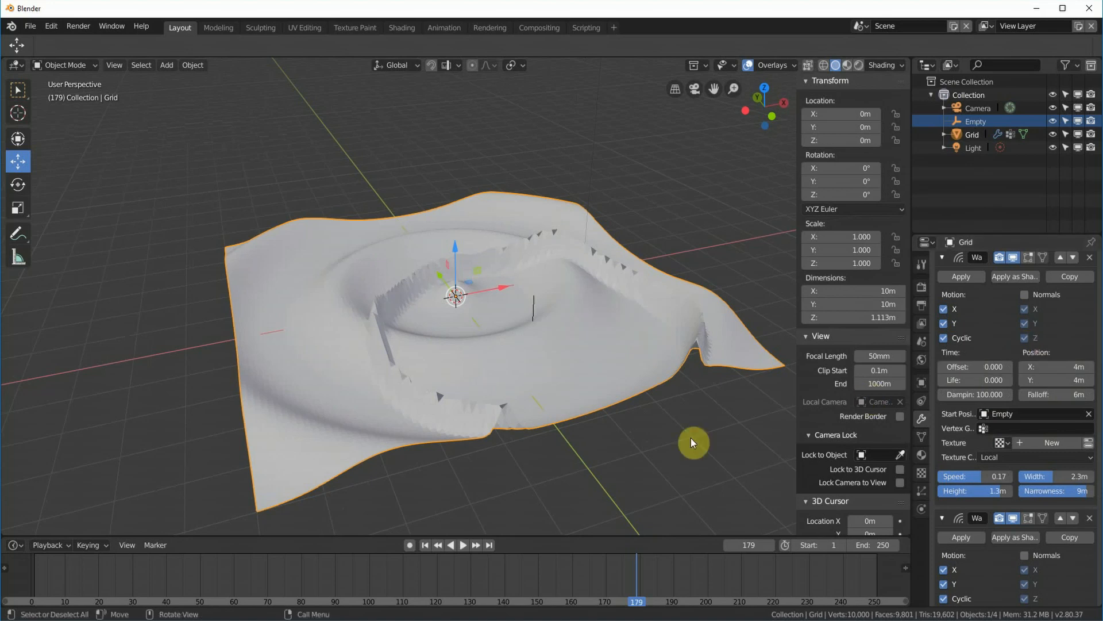
mouse_move(642, 432)
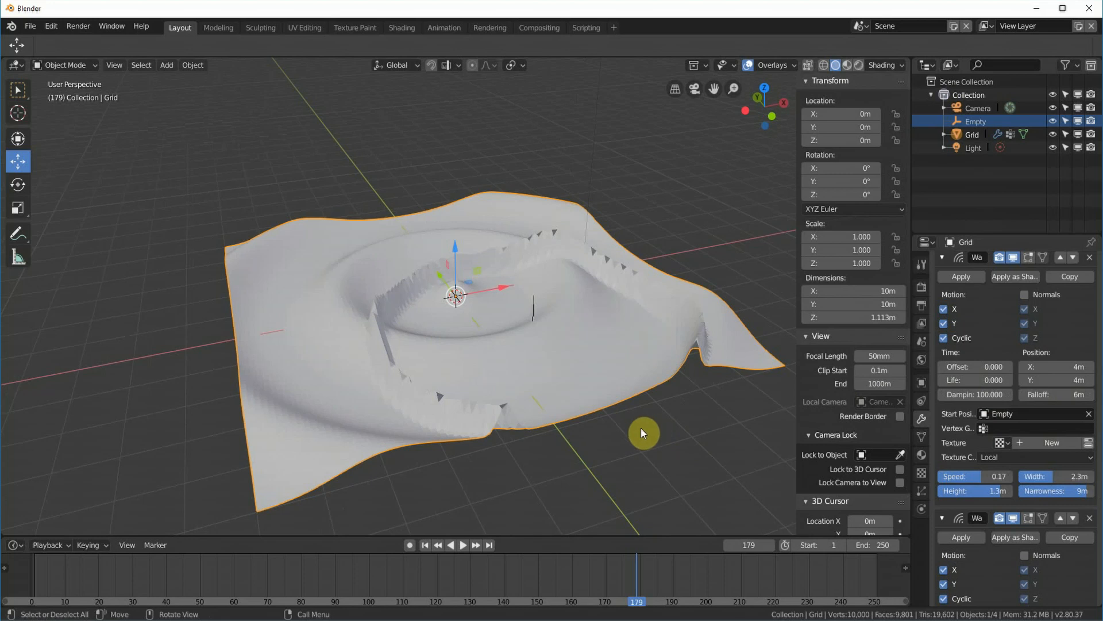